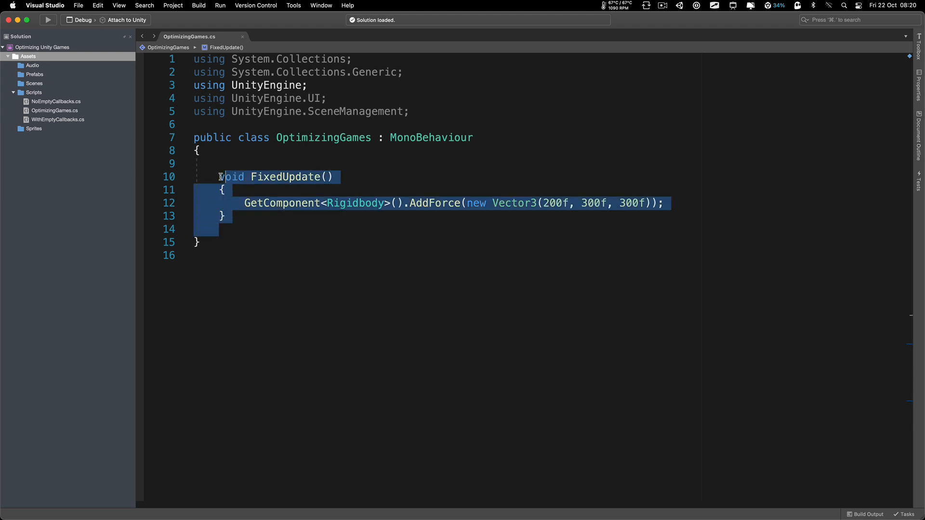
Step: Rename FixedUpdate to Update for comparison, then select the name to rename it back
{"action": "left_click", "coordinate": [373, 216]}
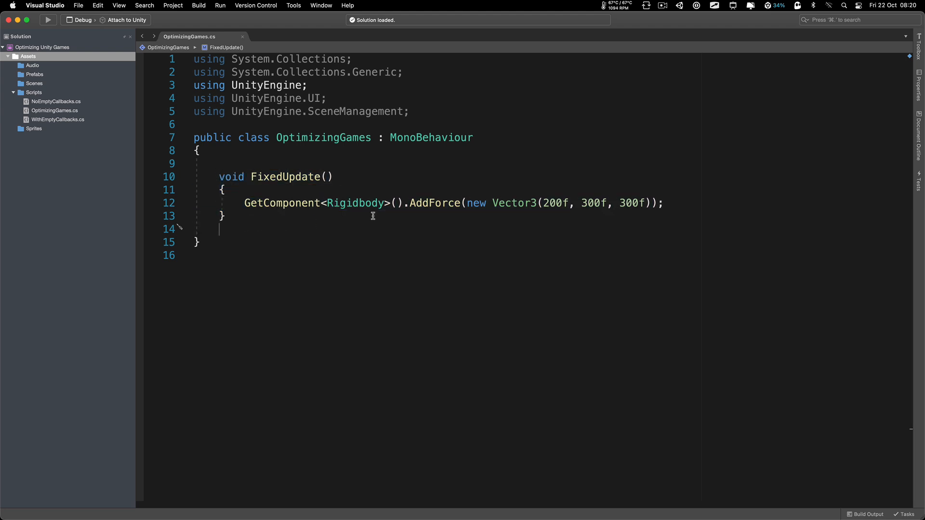
{"action": "mouse_move", "coordinate": [673, 208]}
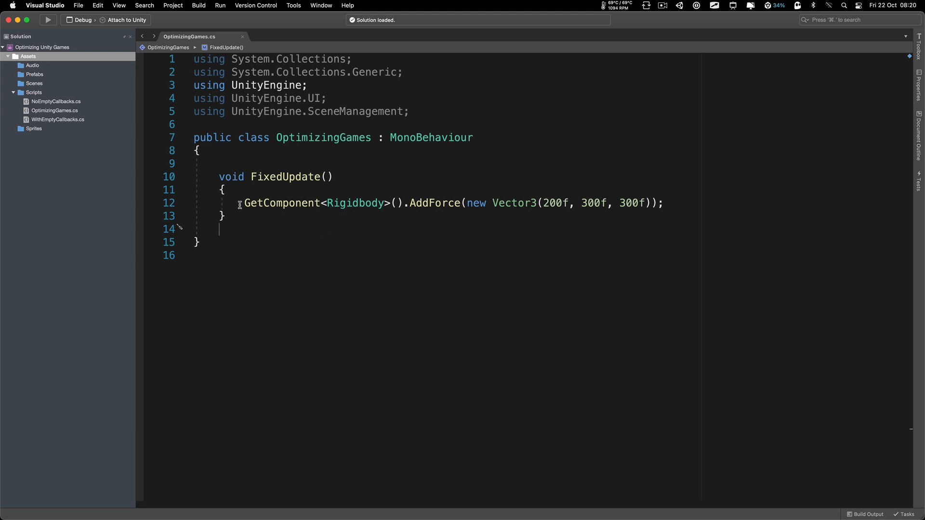
{"action": "mouse_move", "coordinate": [247, 177]}
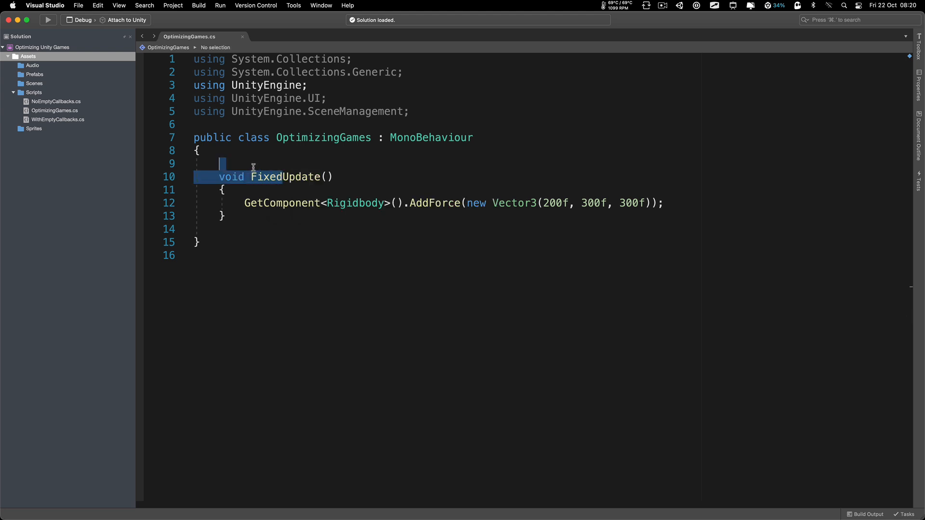
{"action": "type", "text": "Update"}
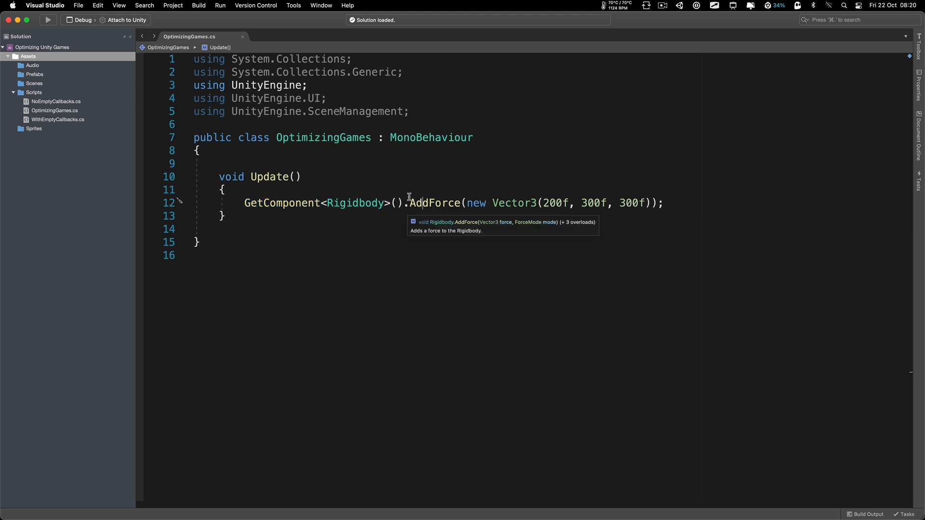
{"action": "double_click", "coordinate": [437, 203]}
{"action": "type", "text": "Fixed"}
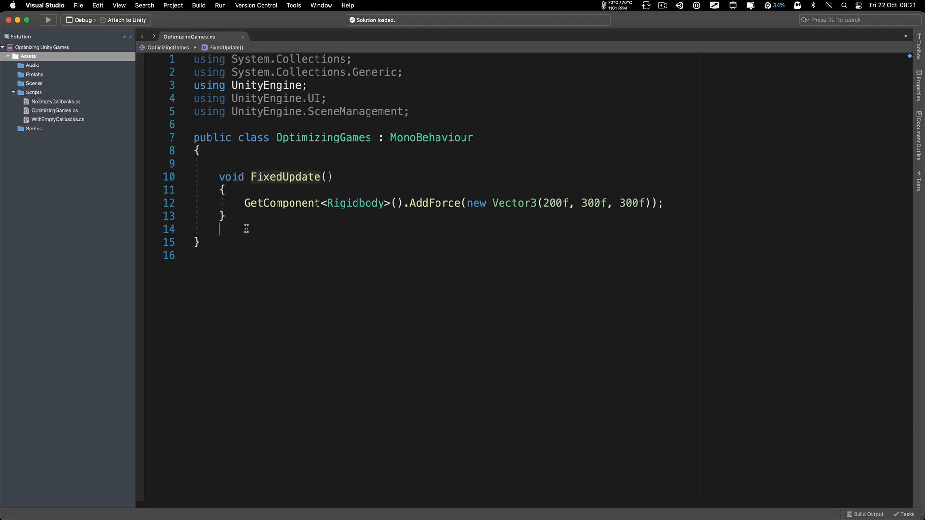
{"action": "mouse_move", "coordinate": [275, 282]}
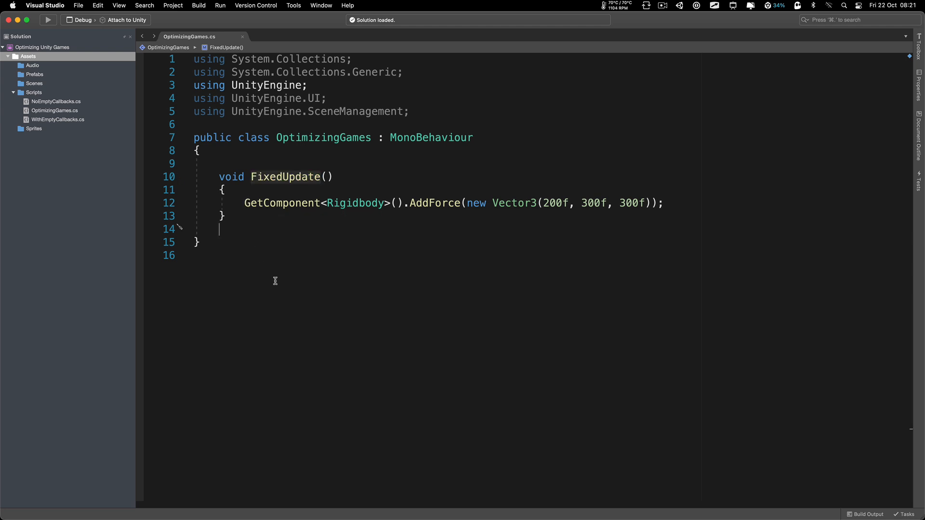
{"action": "mouse_move", "coordinate": [279, 288]}
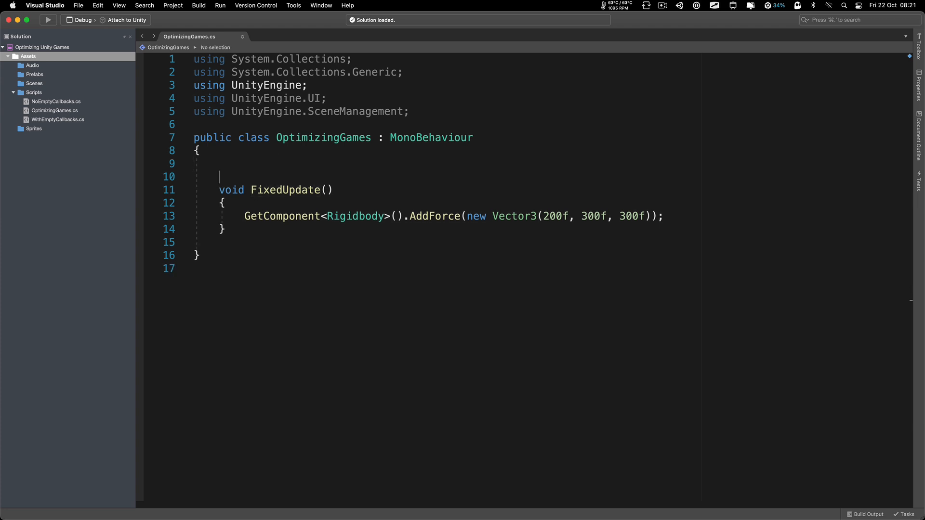
Step: Declare a private Rigidbody body field and apply the FixedUpdate force through body
{"action": "type", "text": "Rigidbody body;"}
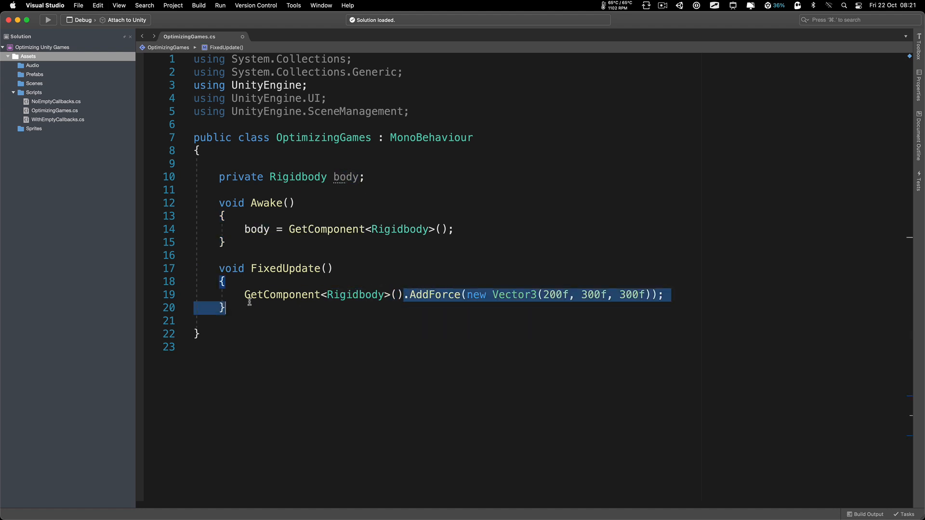
{"action": "type", "text": "body"}
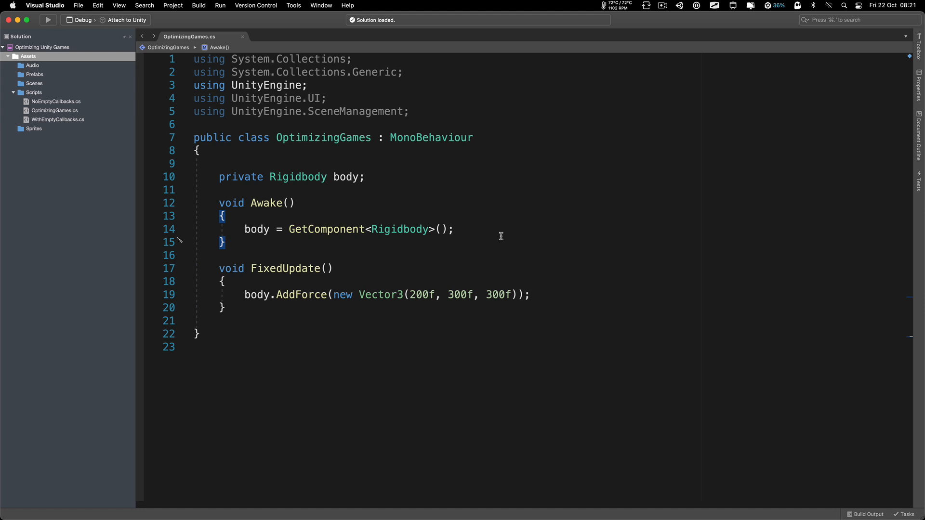
{"action": "mouse_move", "coordinate": [477, 217]}
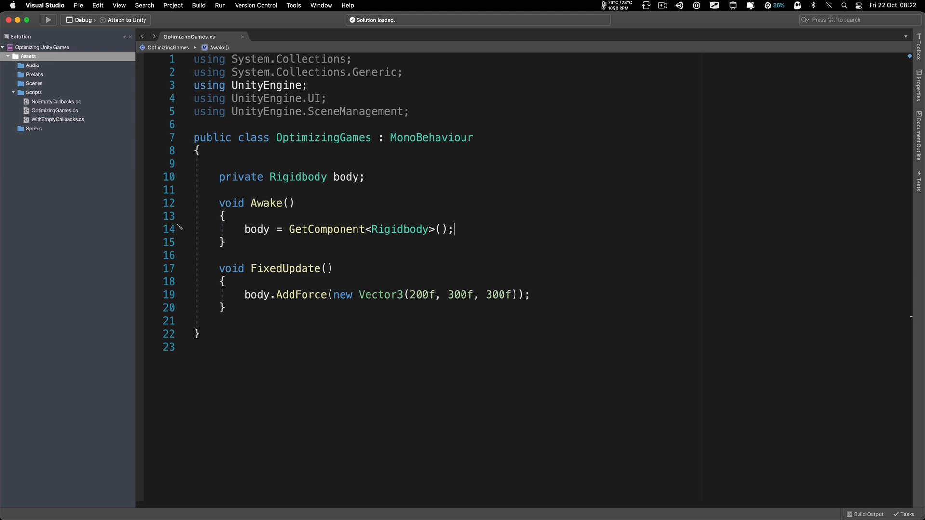
{"action": "mouse_move", "coordinate": [362, 168]}
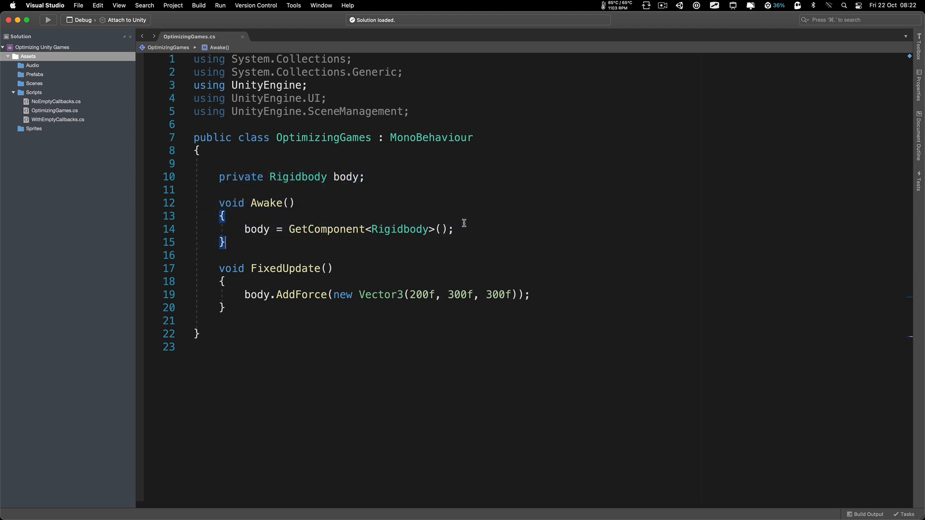
Step: Add the [SerializeField] attribute above the body field via autocomplete
{"action": "type", "text": "[s"}
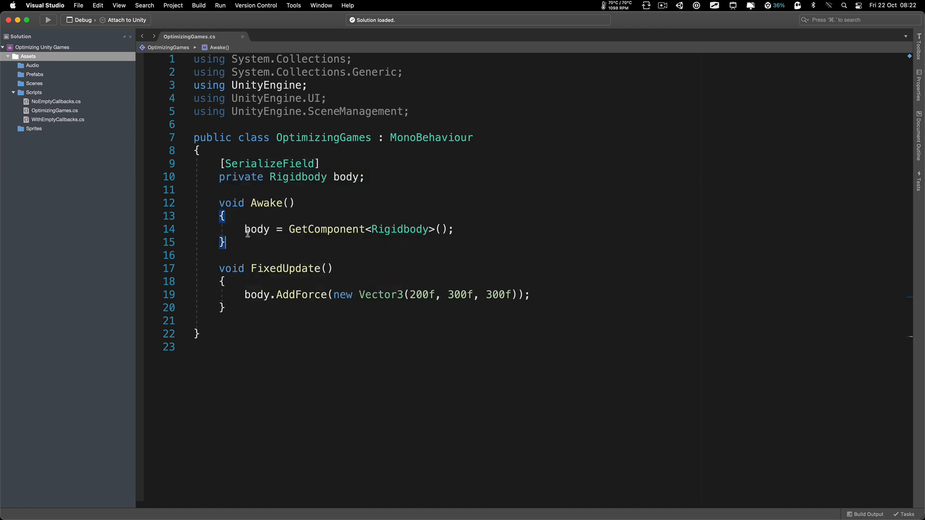
{"action": "key", "text": "Cmd+/"}
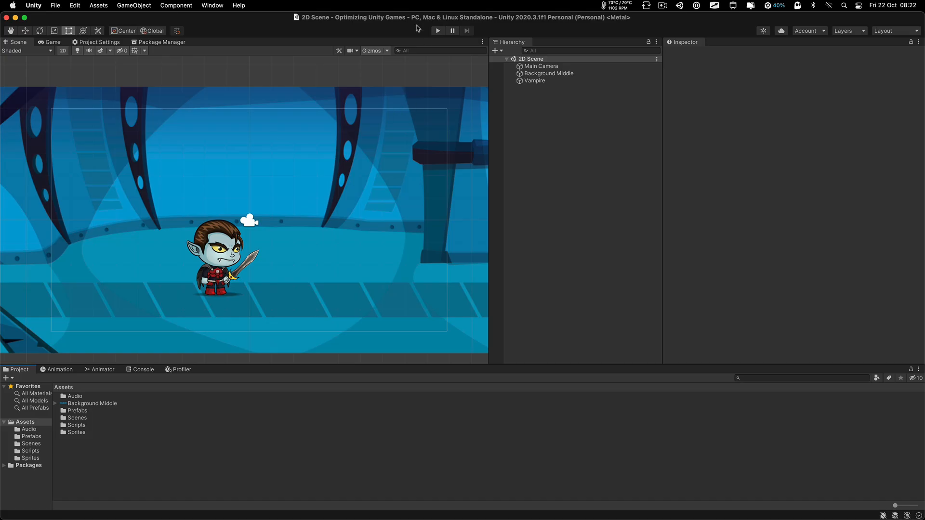
Step: Select the Vampire object to show its Rigidbody and Optimizing Games script with the Body slot
{"action": "left_click", "coordinate": [534, 81]}
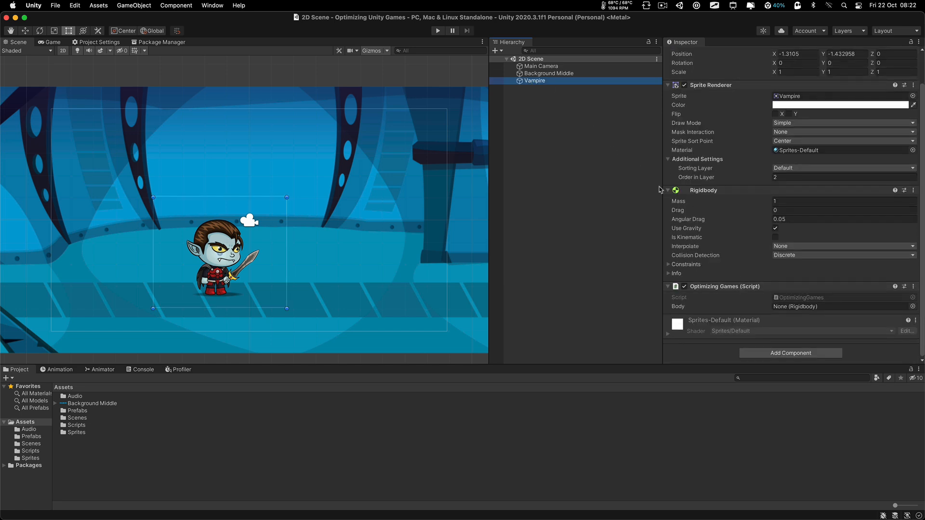
{"action": "left_click", "coordinate": [842, 306]}
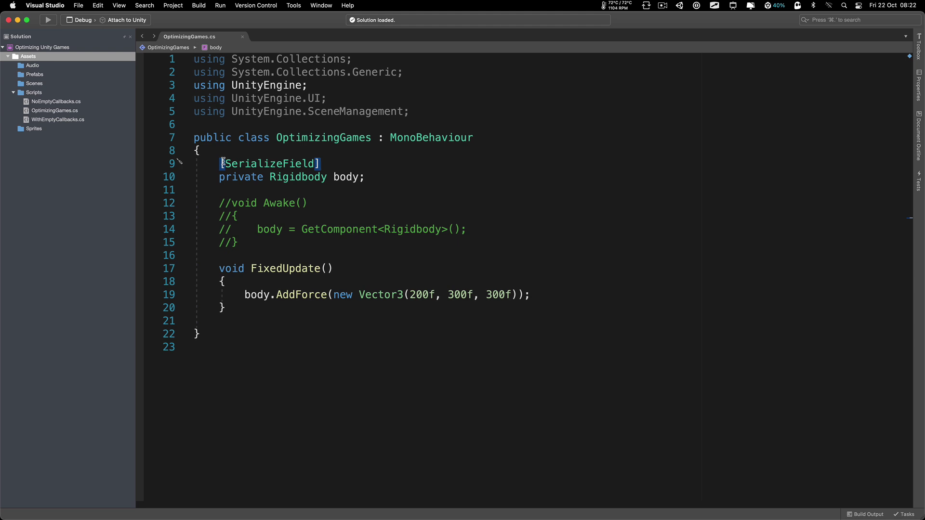
{"action": "mouse_move", "coordinate": [532, 205]}
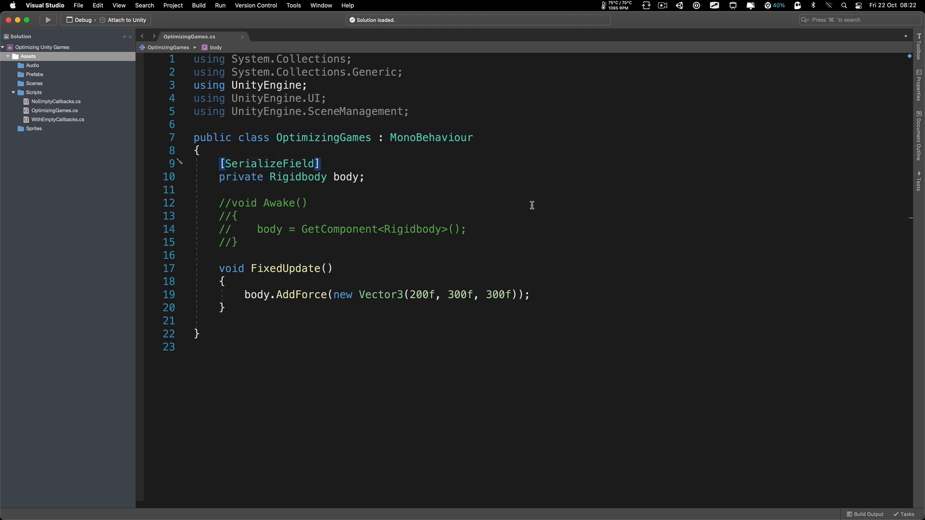
{"action": "mouse_move", "coordinate": [522, 219]}
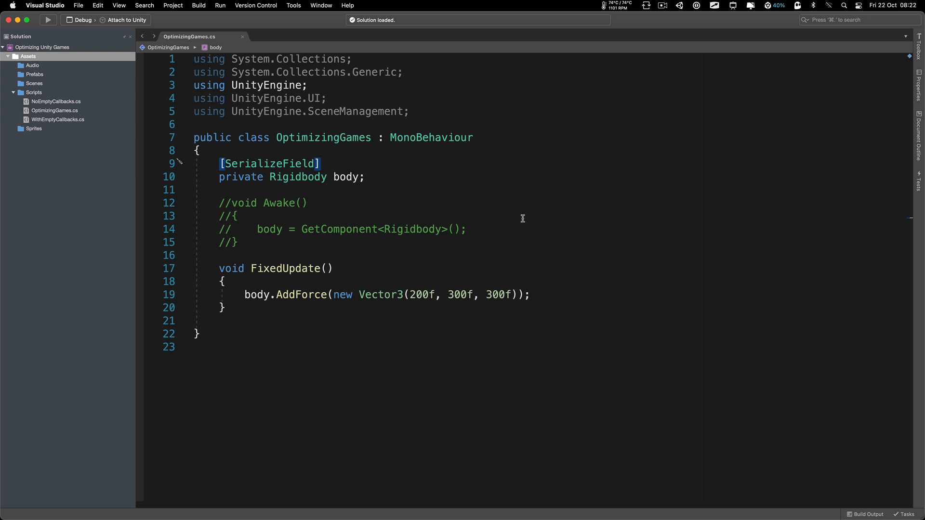
{"action": "mouse_move", "coordinate": [491, 216]}
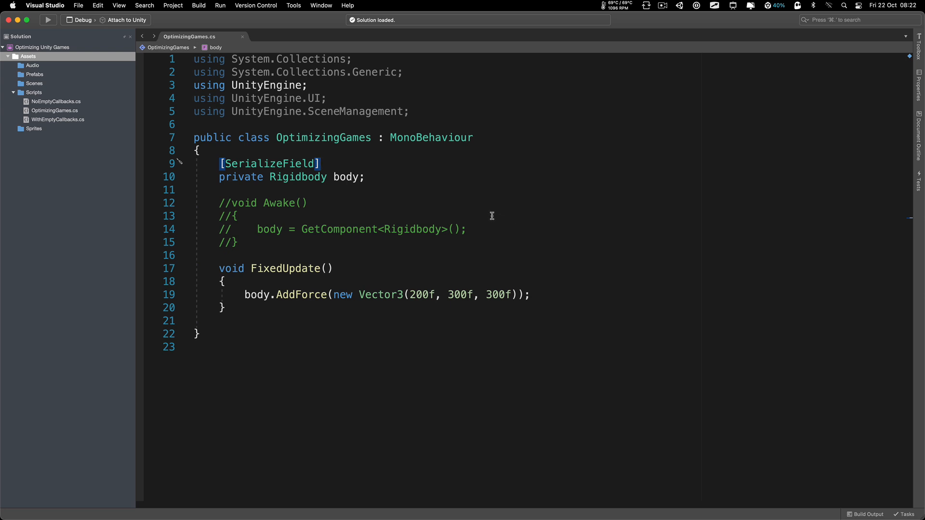
Step: Highlight the serialized body field declaration for review, then clear the selection
{"action": "left_click_drag", "start_coordinate": [221, 164], "coordinate": [336, 176]}
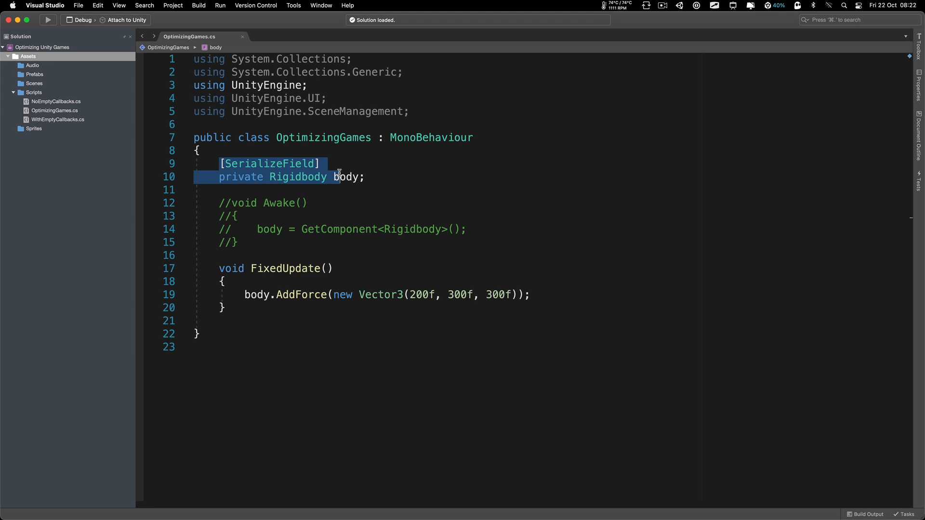
{"action": "left_click", "coordinate": [366, 177]}
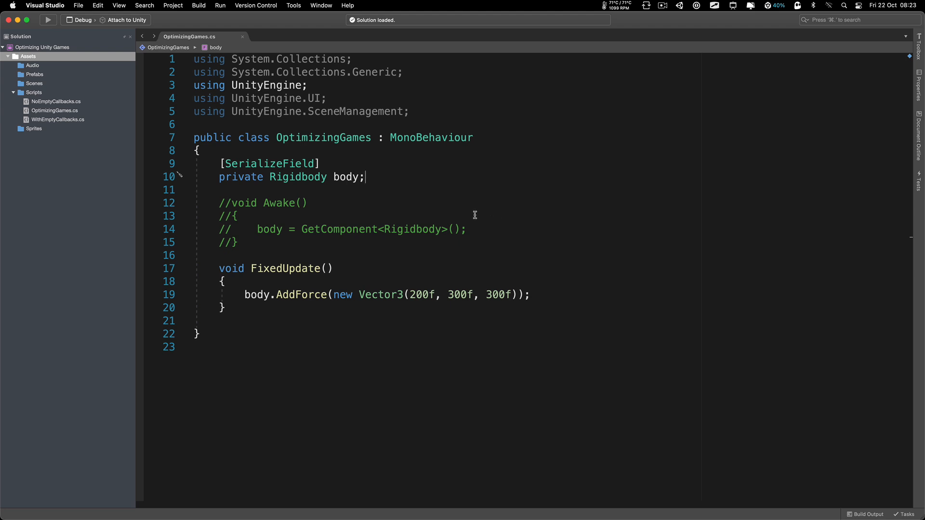
{"action": "mouse_move", "coordinate": [341, 195]}
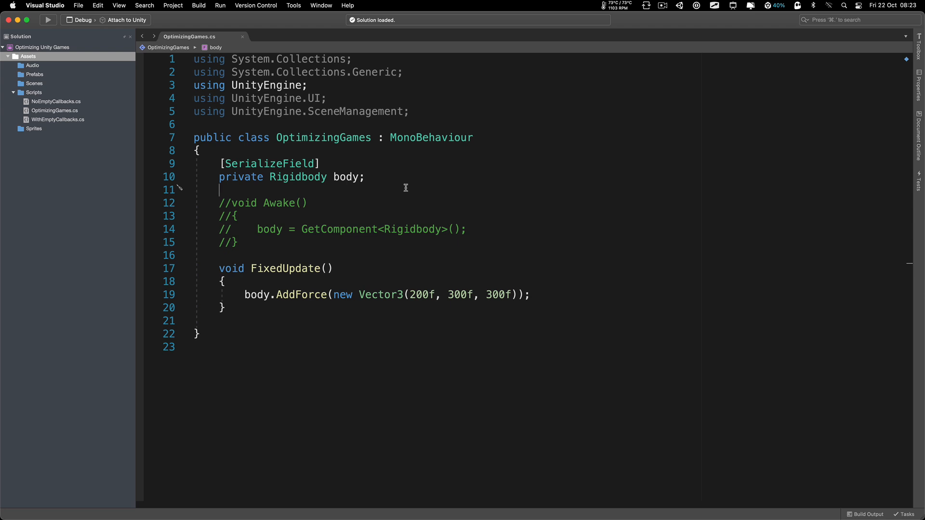
{"action": "mouse_move", "coordinate": [246, 243]}
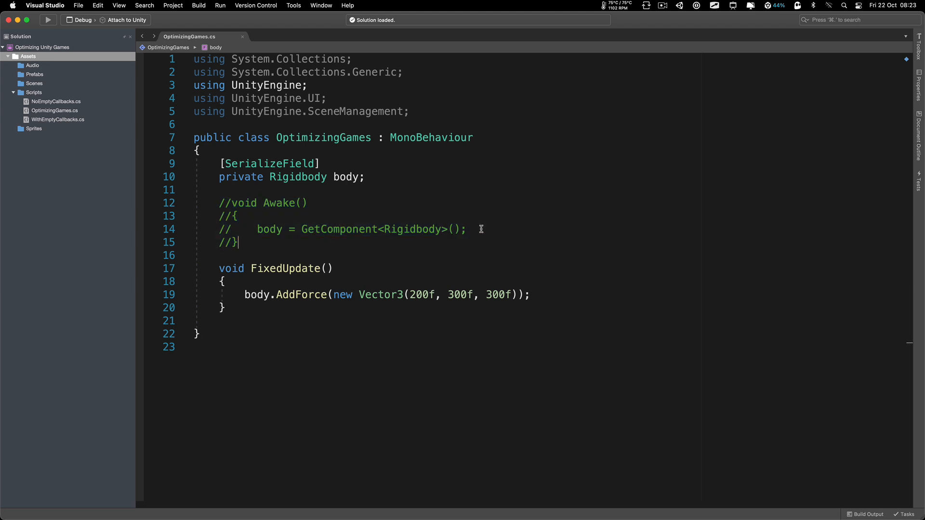
{"action": "mouse_move", "coordinate": [242, 212]}
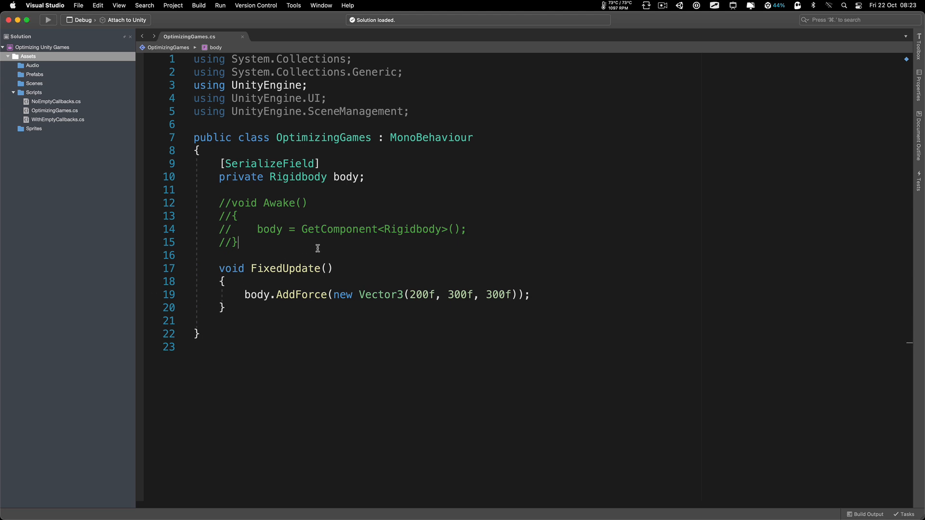
Step: Remove the body field, Awake and AddForce code and declare 'private Transform enemyPos;'
{"action": "left_click_drag", "start_coordinate": [218, 164], "coordinate": [238, 241]}
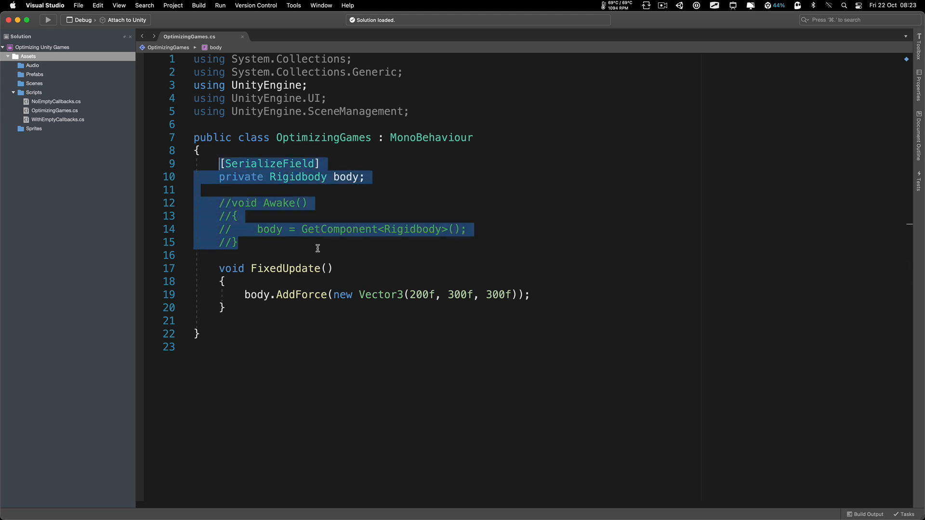
{"action": "key", "text": "Delete"}
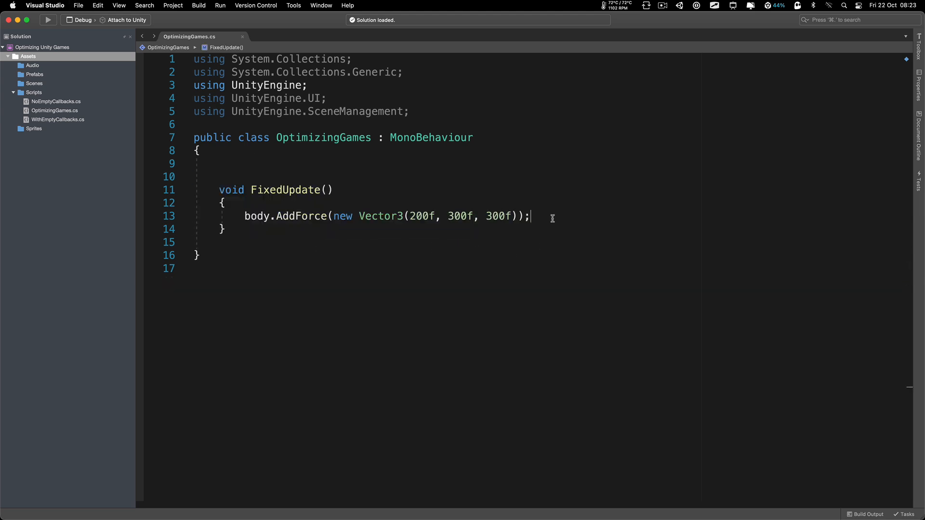
{"action": "key", "text": "Cmd+Backspace"}
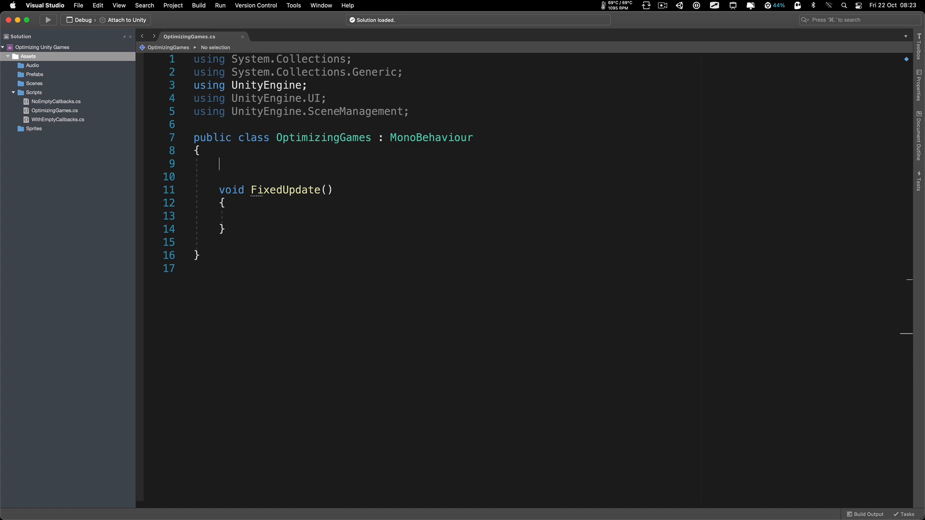
{"action": "type", "text": "private Tran"}
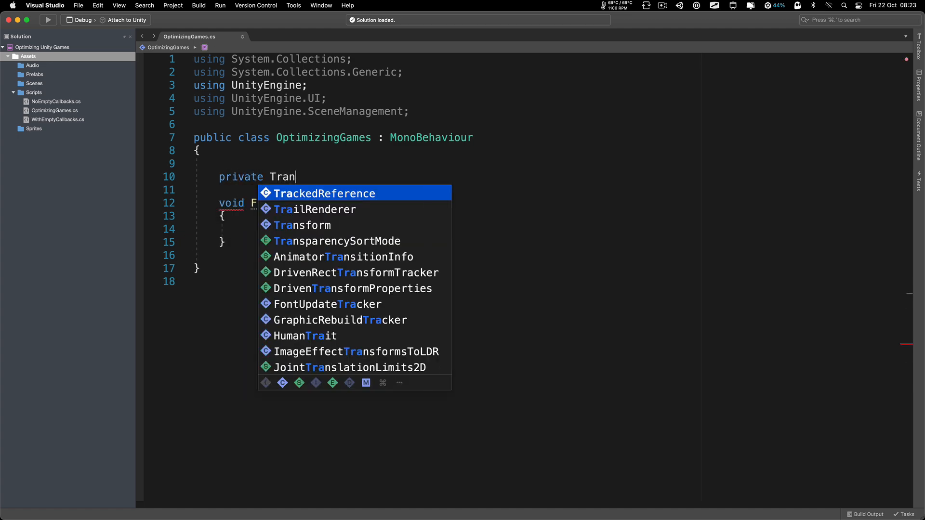
{"action": "type", "text": "sform enem"}
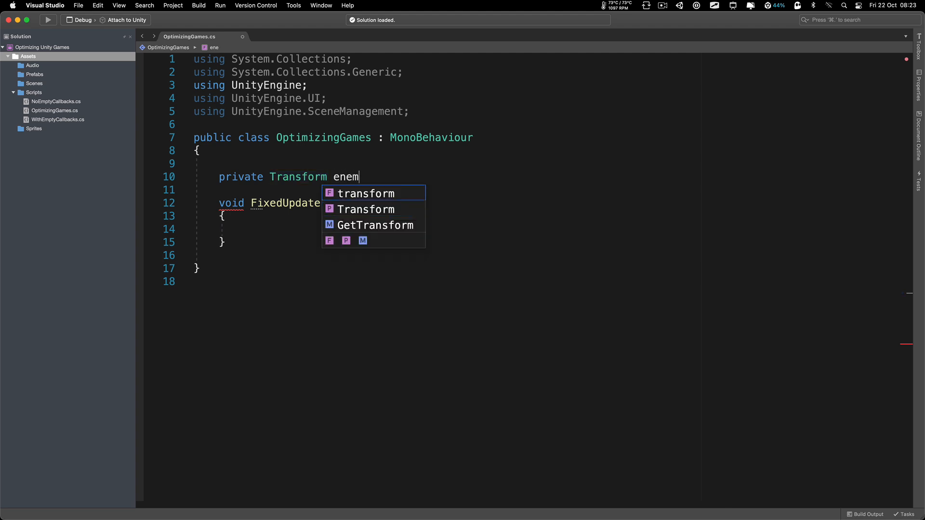
{"action": "type", "text": "yPos;"}
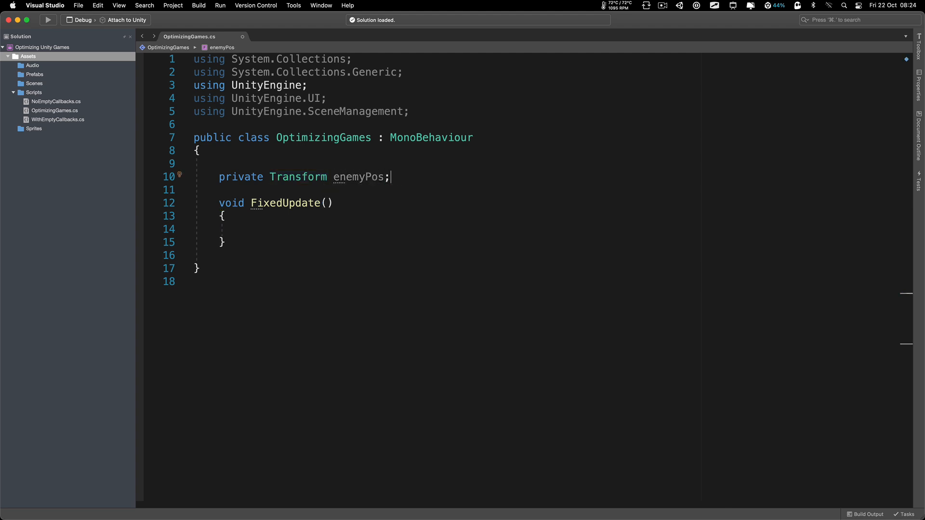
Step: Compute distanceToEnemy = transform.position - enemyPos.position and rename FixedUpdate to Update
{"action": "left_click", "coordinate": [245, 229]}
{"action": "type", "text": "Vector3"}
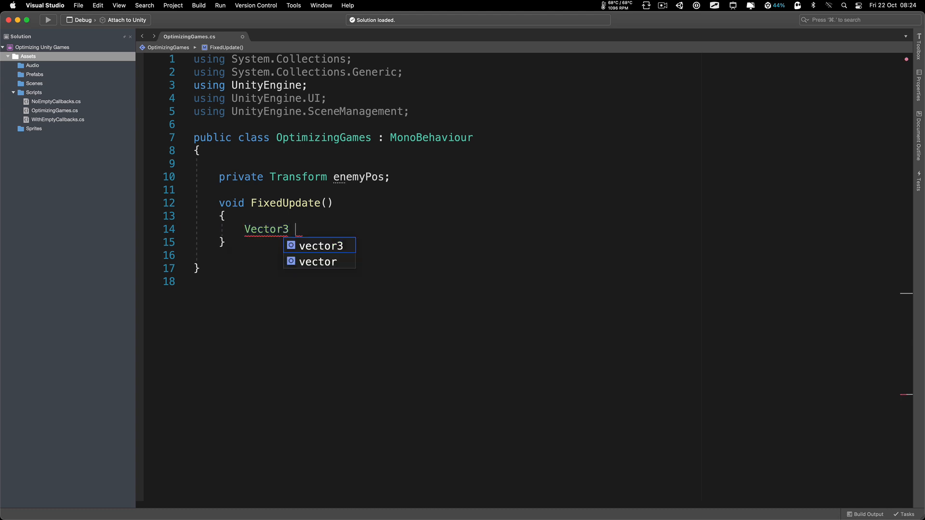
{"action": "type", "text": "distanceToEnem"}
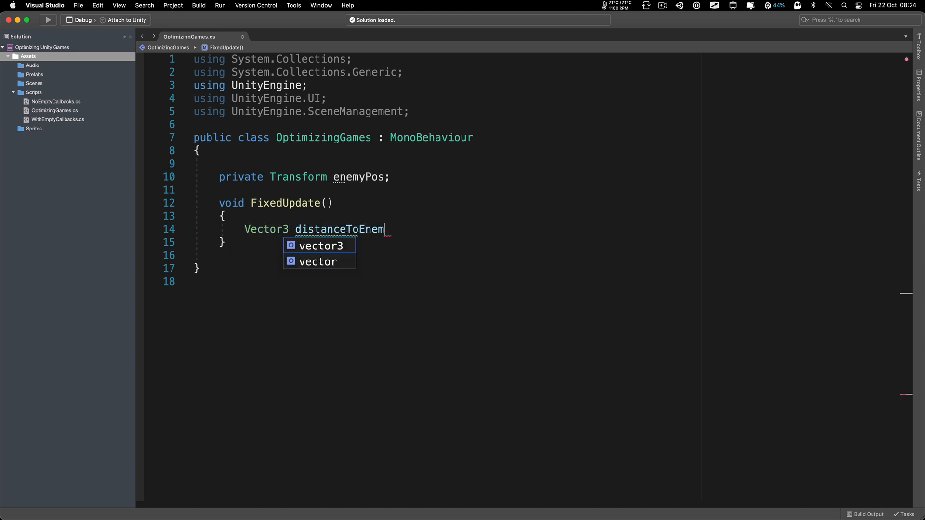
{"action": "type", "text": "y = transform.position -"}
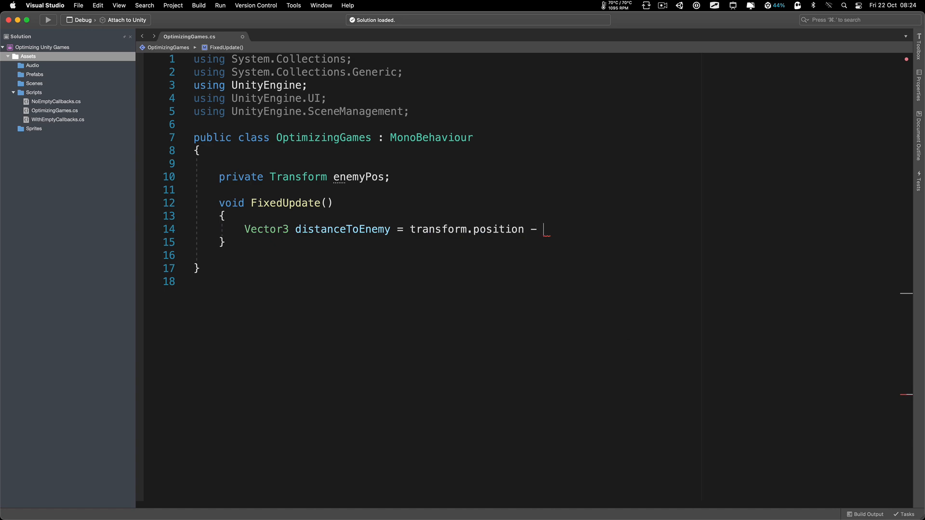
{"action": "type", "text": "enemyPos.position;"}
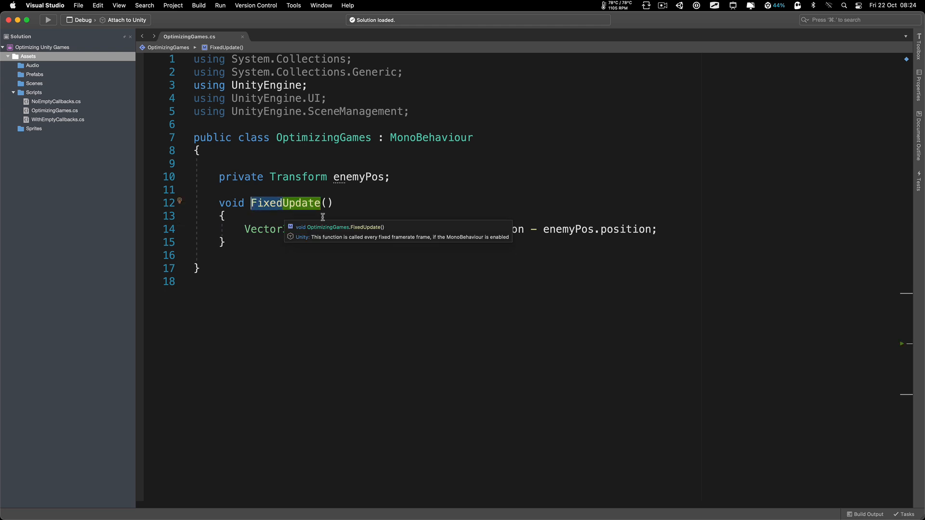
{"action": "type", "text": "Update"}
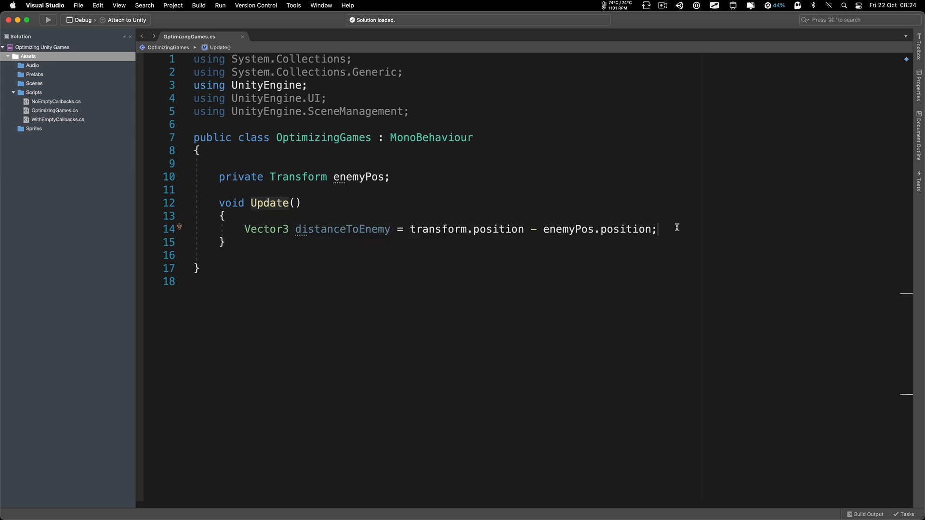
{"action": "mouse_move", "coordinate": [276, 277]}
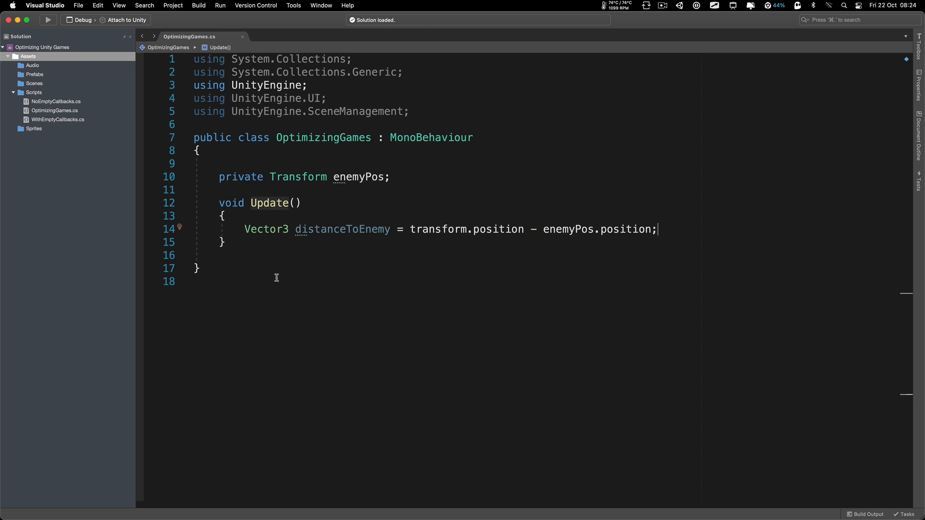
Step: Highlight the local Vector3 distanceToEnemy declaration and the Update method to review the per-frame allocation
{"action": "double_click", "coordinate": [266, 230]}
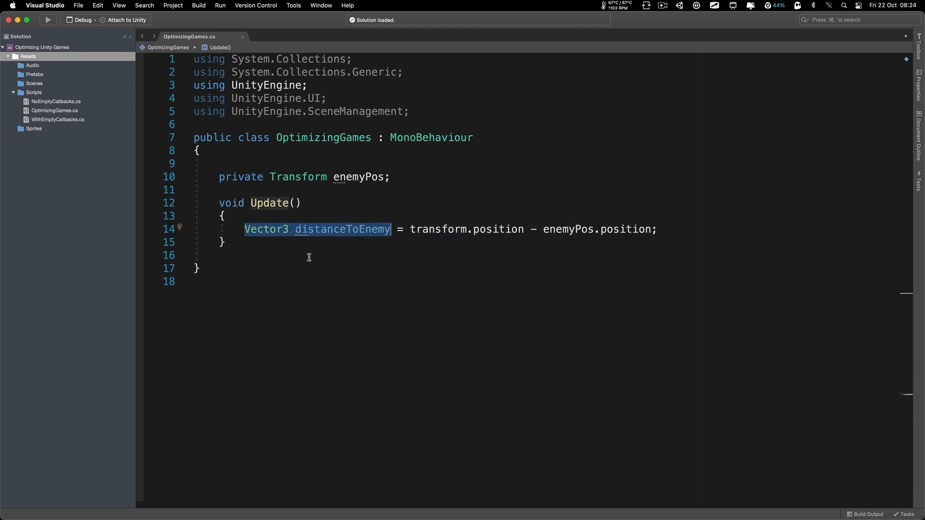
{"action": "left_click", "coordinate": [281, 229]}
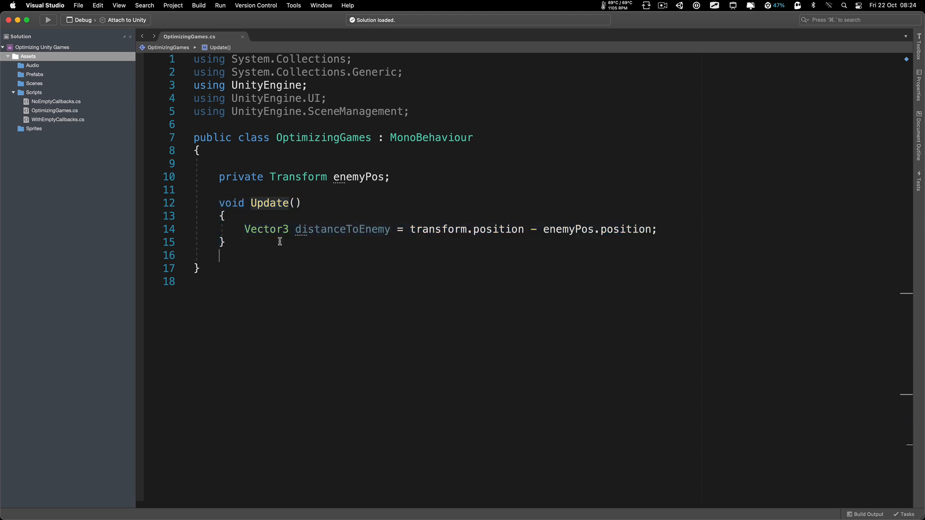
{"action": "left_click_drag", "start_coordinate": [244, 229], "coordinate": [390, 230]}
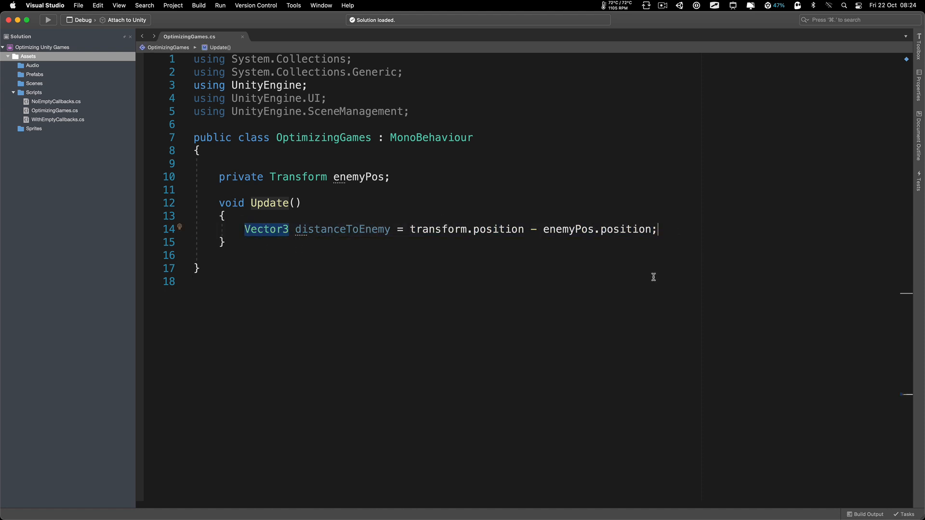
{"action": "mouse_move", "coordinate": [584, 310]}
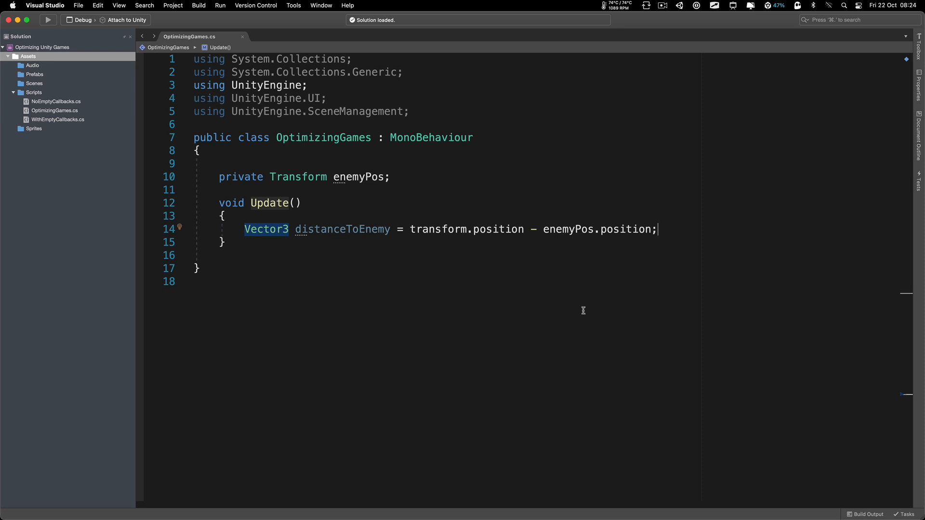
{"action": "mouse_move", "coordinate": [277, 258]}
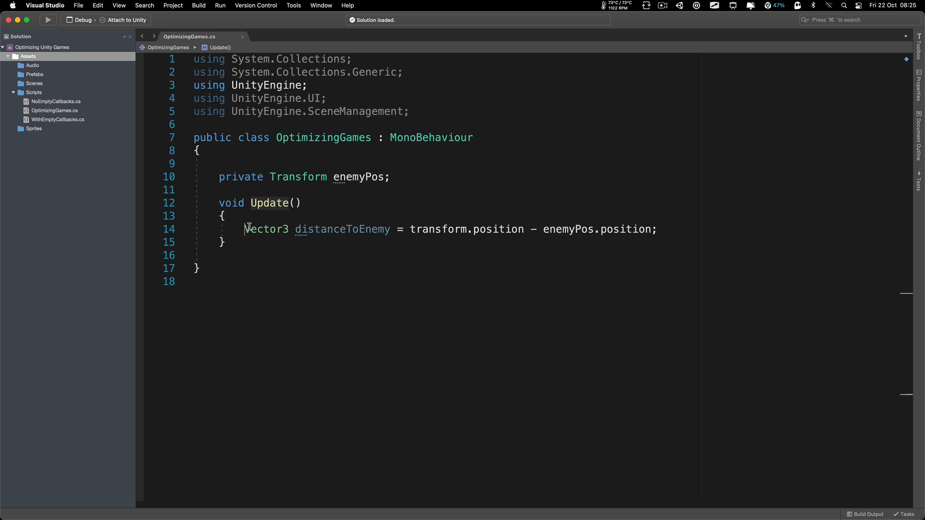
{"action": "left_click_drag", "start_coordinate": [245, 229], "coordinate": [656, 229]}
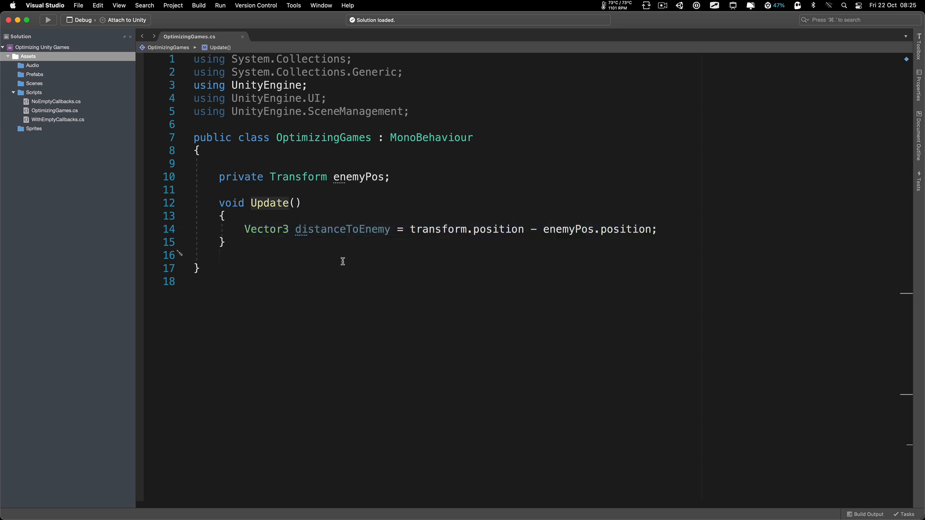
{"action": "left_click_drag", "start_coordinate": [217, 177], "coordinate": [232, 254]}
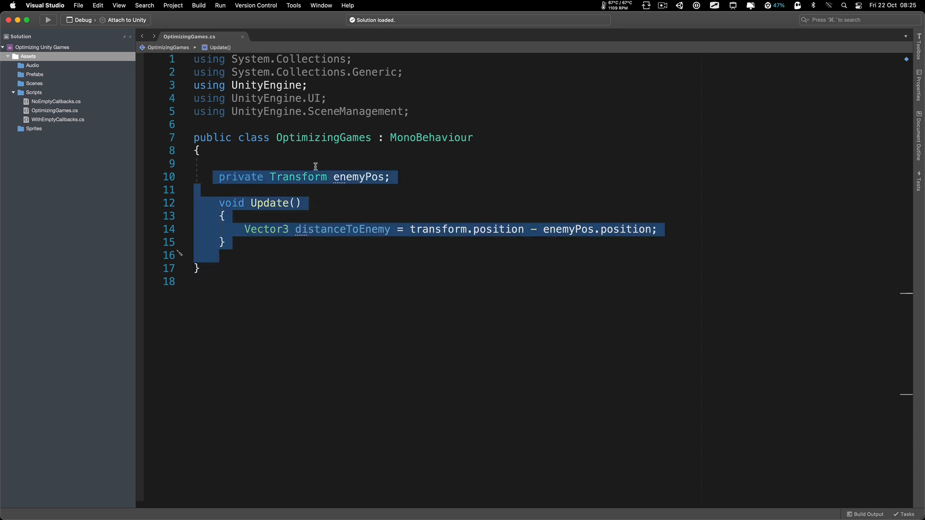
{"action": "left_click", "coordinate": [353, 273]}
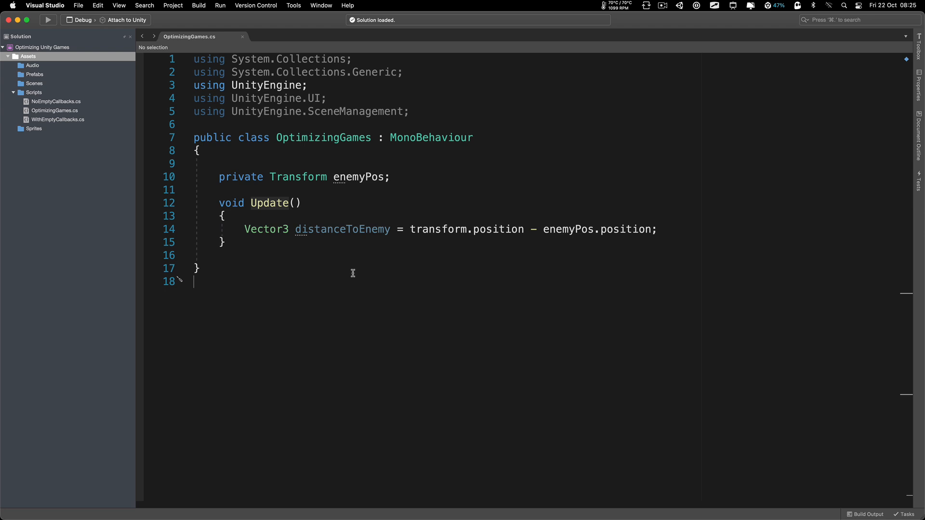
{"action": "mouse_move", "coordinate": [266, 304]}
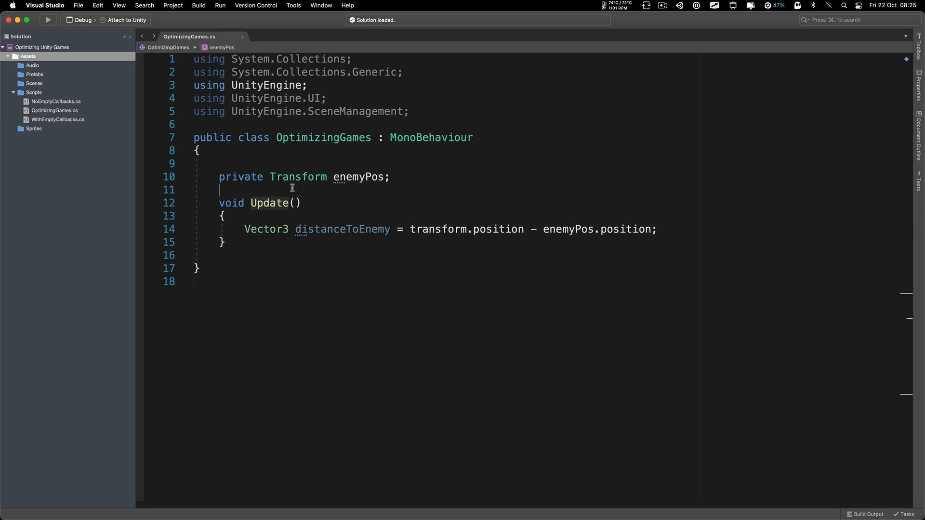
Step: Declare 'private Vector3 distanceToEnemy;' as a field so Update only assigns it
{"action": "type", "text": "private"}
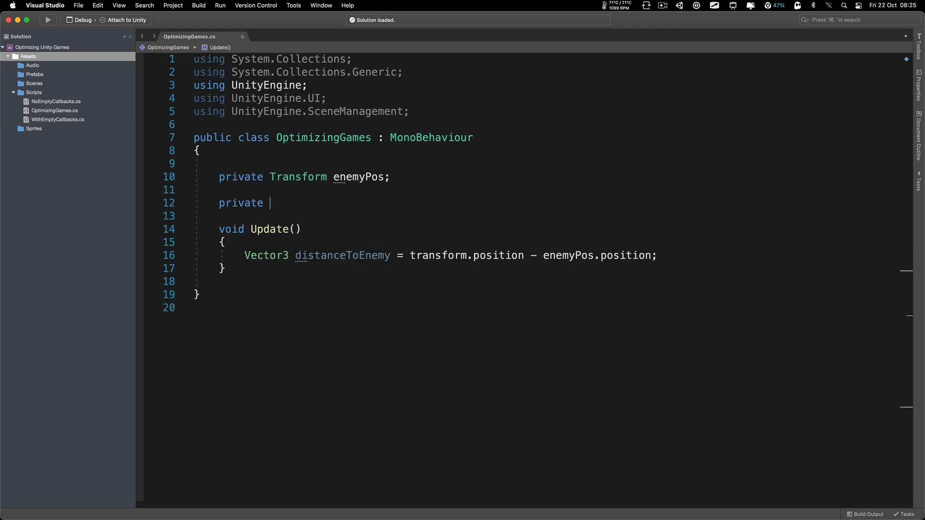
{"action": "type", "text": "Vector3"}
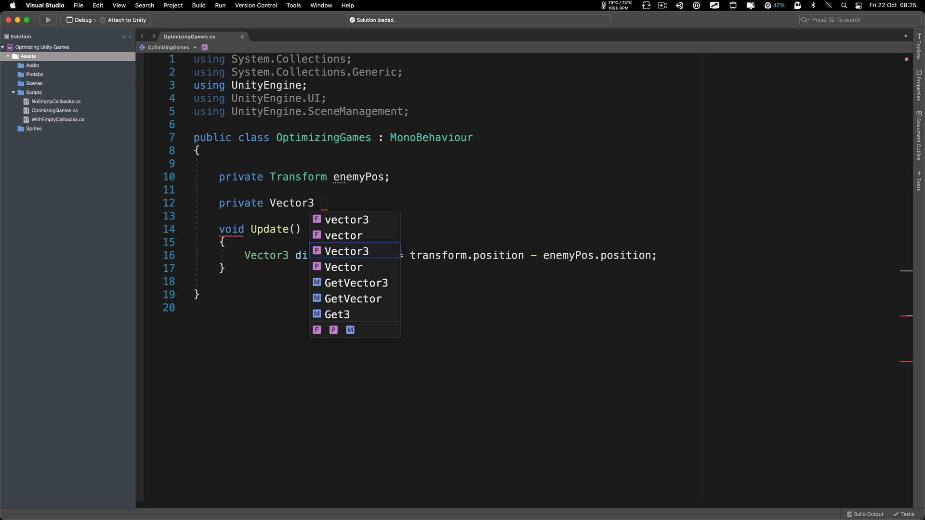
{"action": "type", "text": "distanceToEnemy;"}
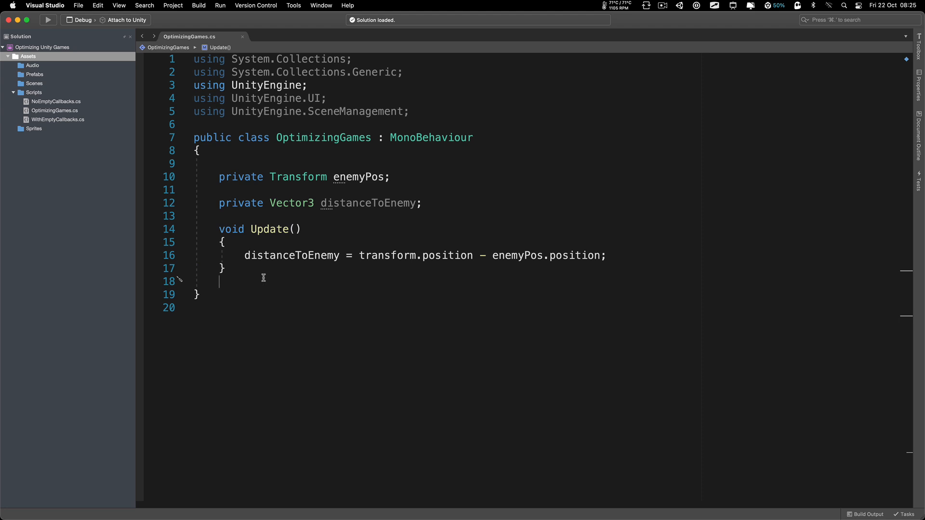
{"action": "left_click_drag", "start_coordinate": [197, 190], "coordinate": [226, 269]}
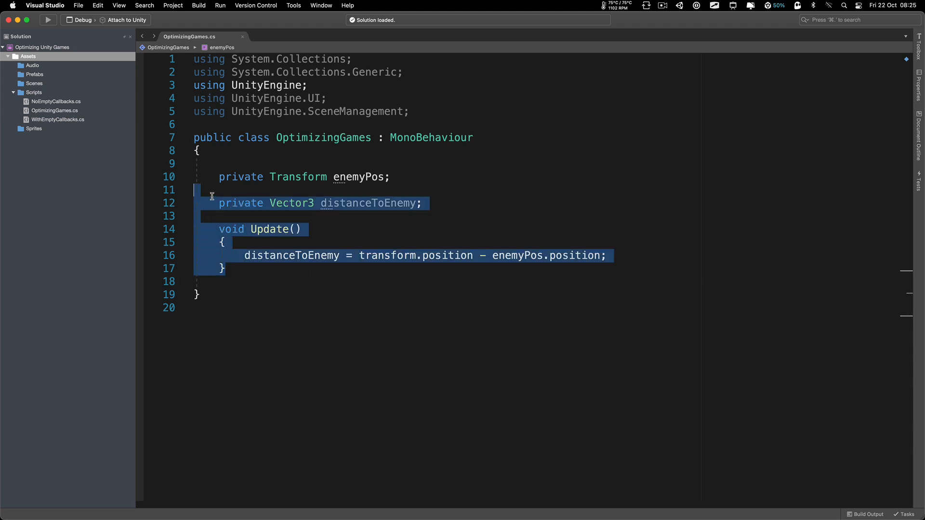
{"action": "left_click", "coordinate": [323, 284]}
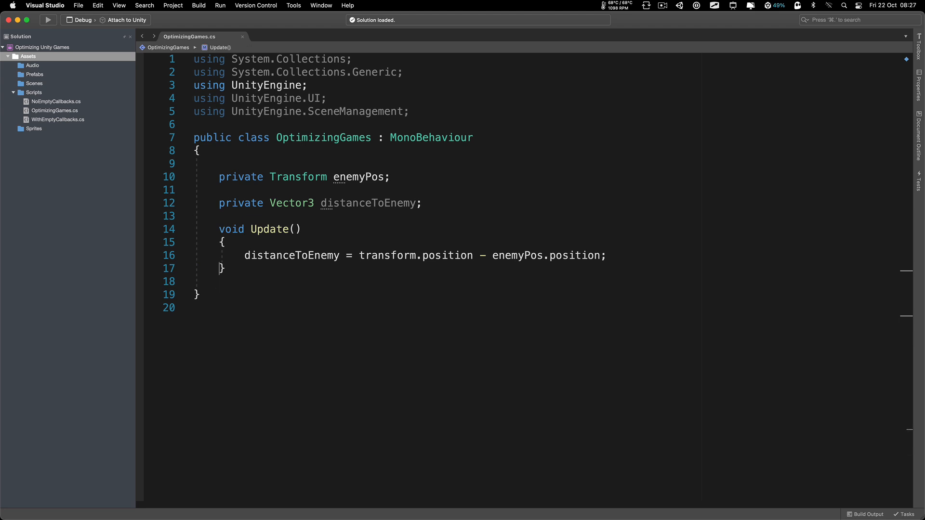
{"action": "left_click", "coordinate": [221, 216]}
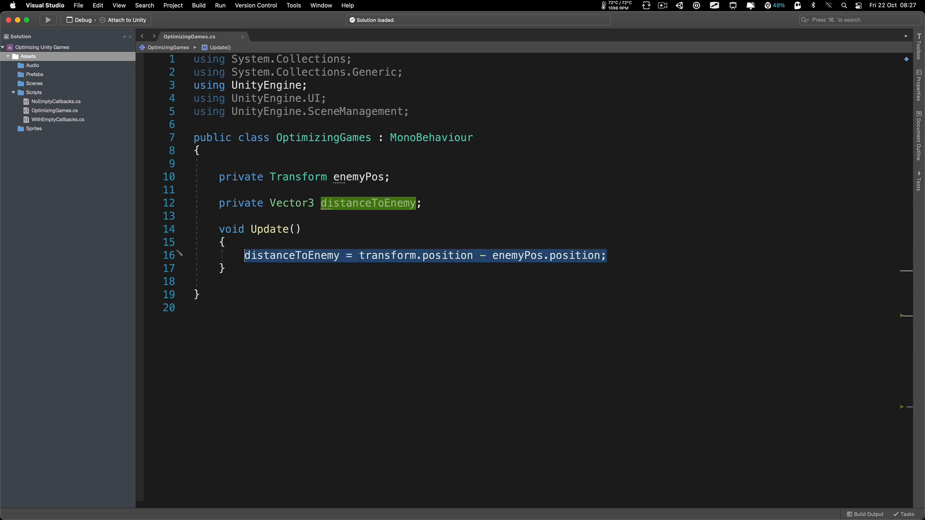
Step: Write Vector3 temp = Camera.main.transform.position; in Update and start marking the enemy fields
{"action": "type", "text": "Camera"}
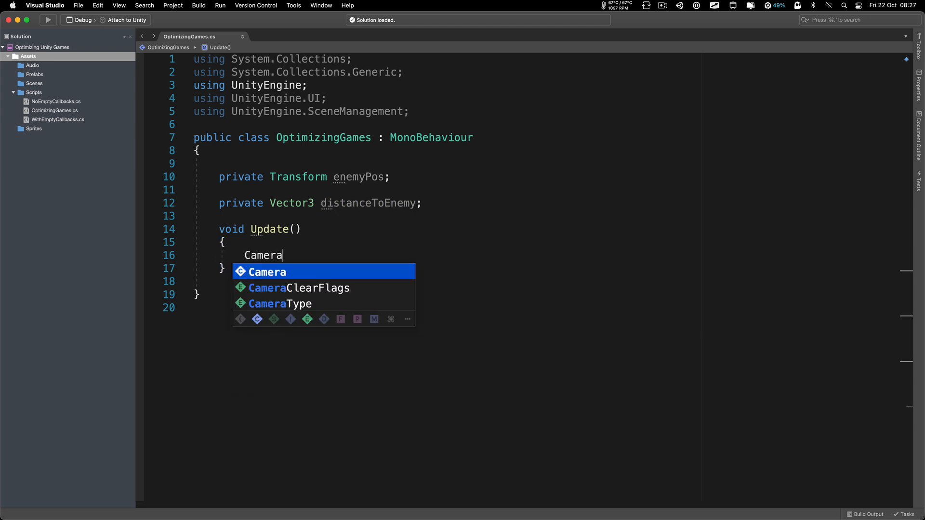
{"action": "type", "text": ".main"}
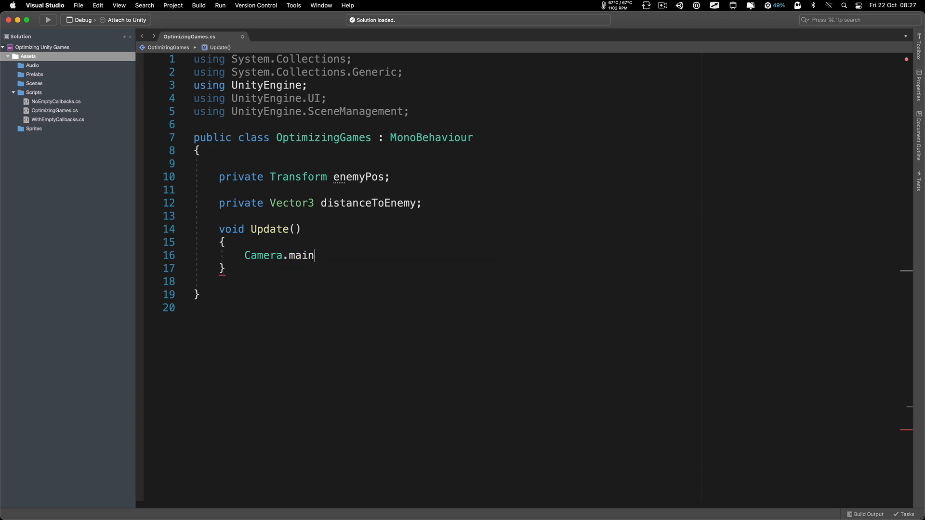
{"action": "type", "text": ".transform.position"}
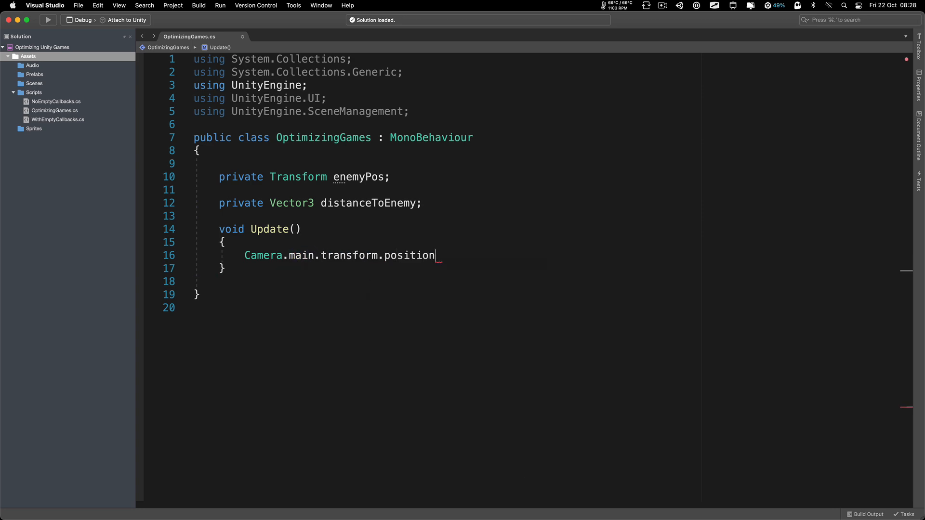
{"action": "double_click", "coordinate": [410, 255]}
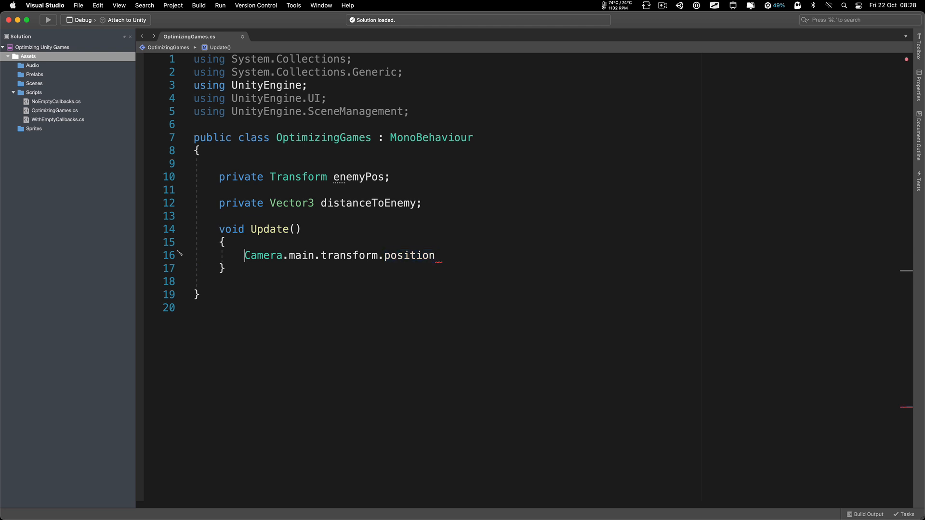
{"action": "type", "text": "Vector3 temp ="}
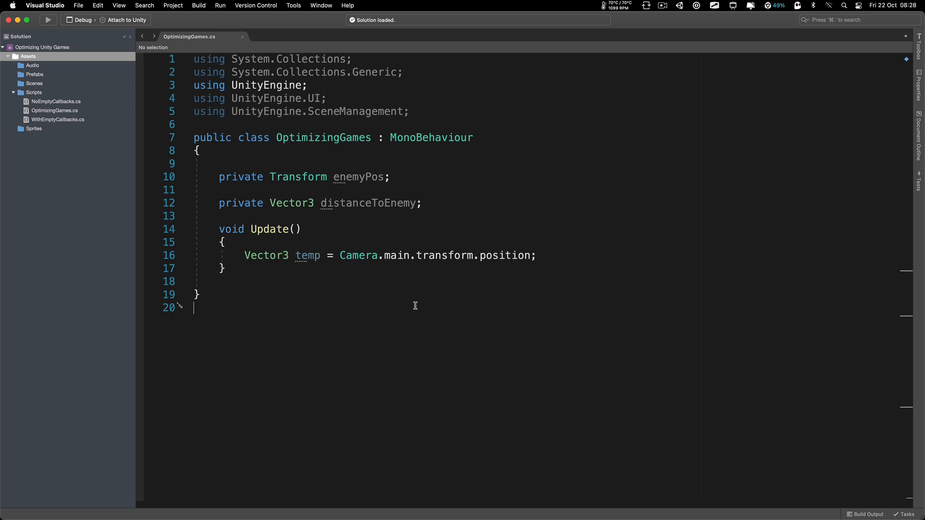
{"action": "left_click", "coordinate": [385, 256]}
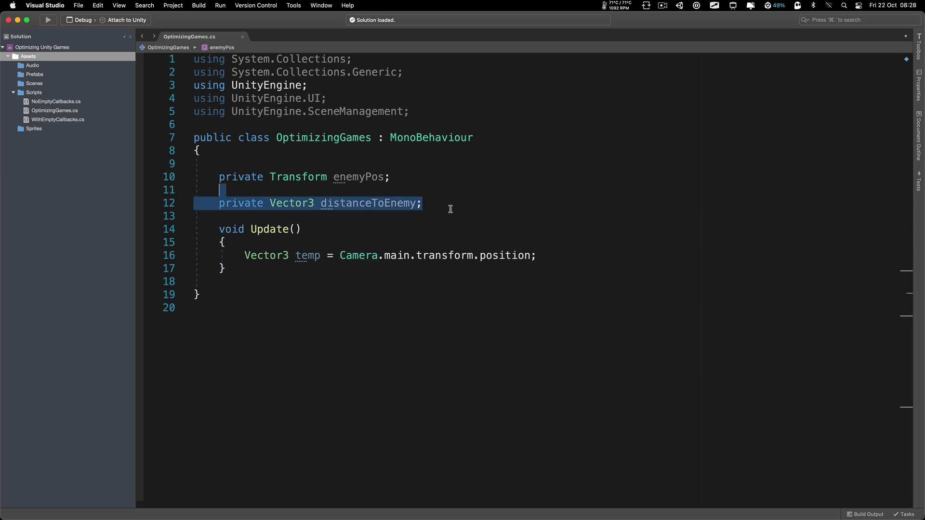
Step: Replace the enemy fields with private Camera mainCam = Camera.main in Awake and read mainCam.transform.position
{"action": "key", "text": "Delete"}
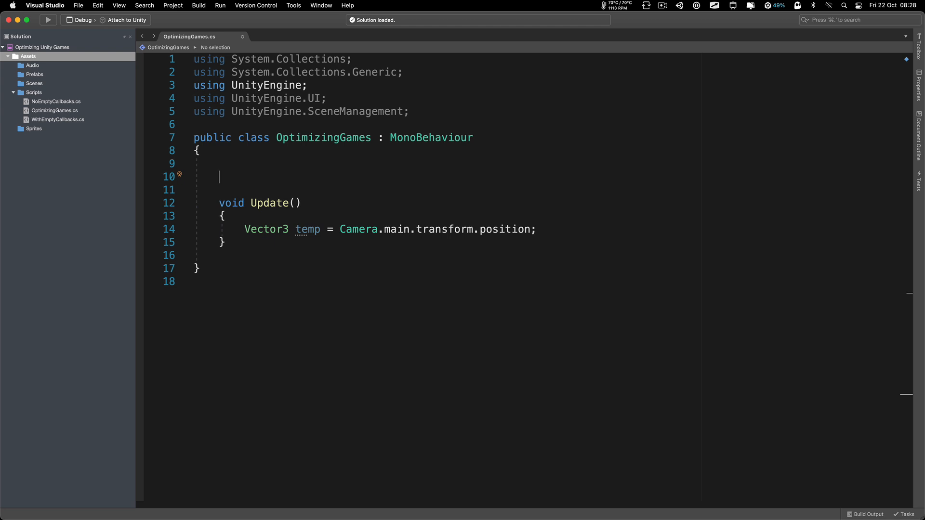
{"action": "type", "text": "private Camera mainCam;"}
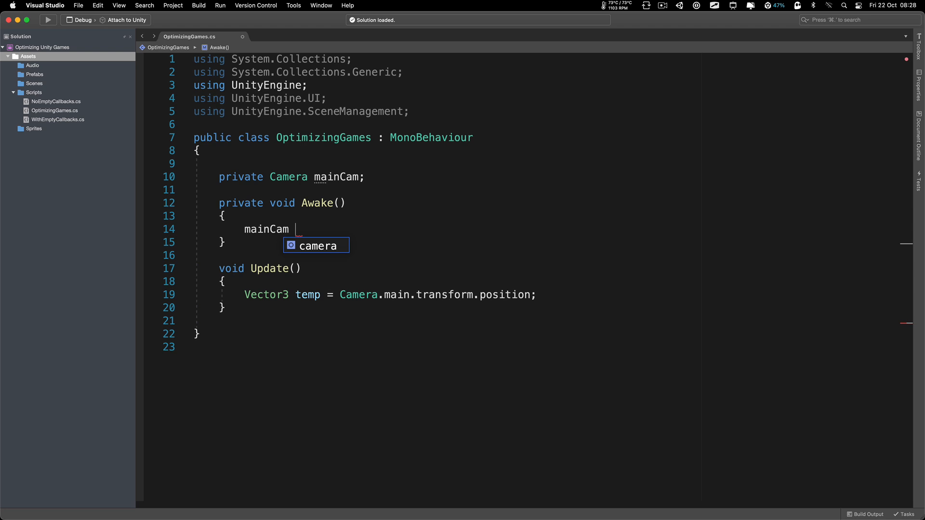
{"action": "type", "text": "= Camera.main;"}
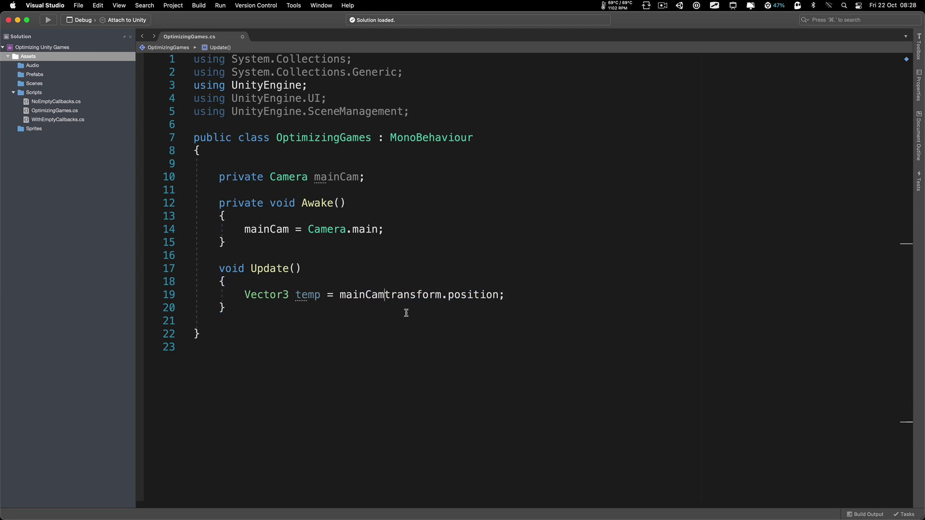
{"action": "type", "text": "."}
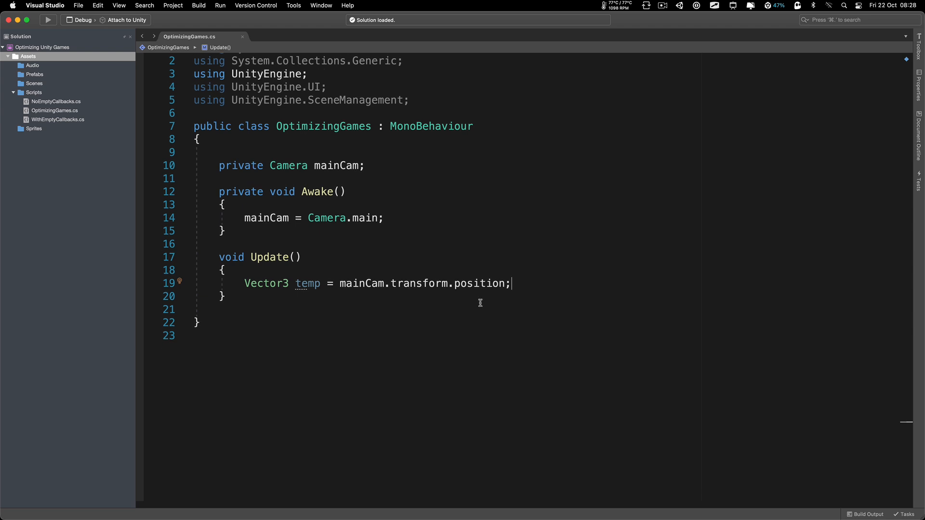
{"action": "mouse_move", "coordinate": [253, 331]}
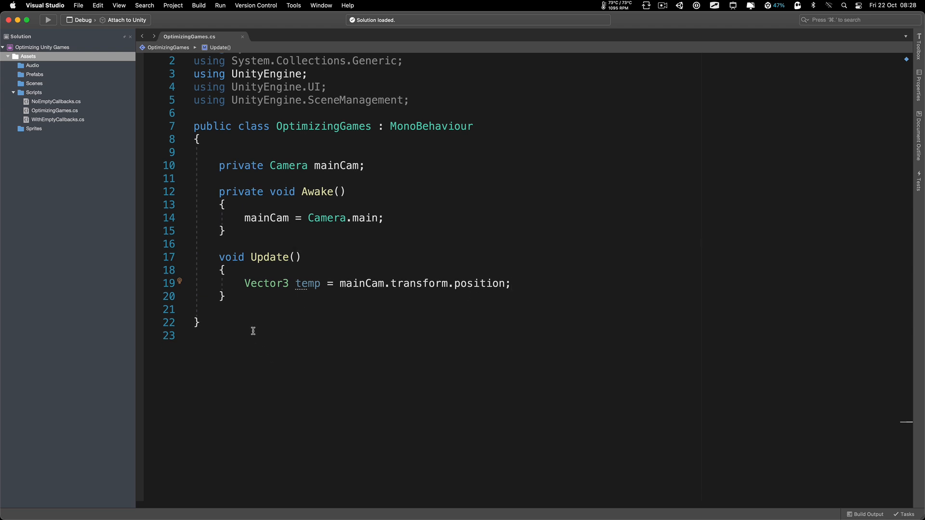
{"action": "mouse_move", "coordinate": [262, 324]}
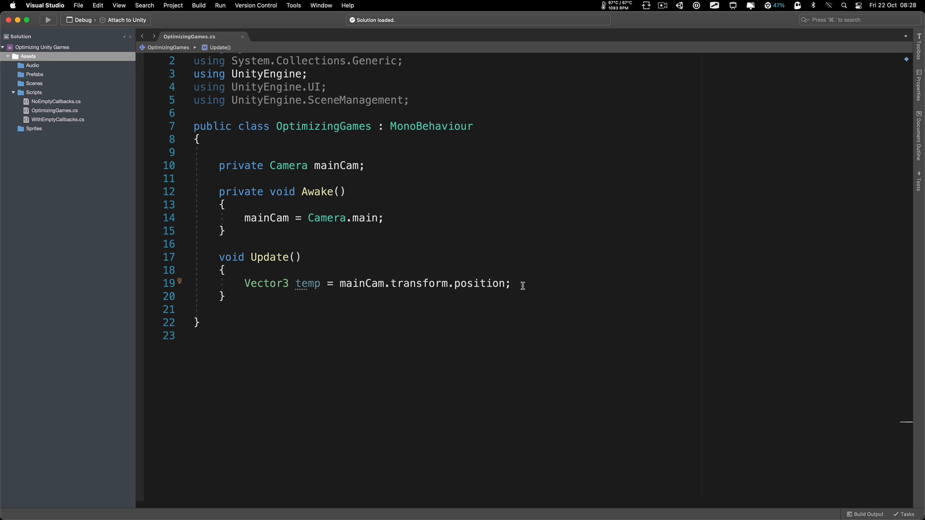
Step: Rewrite Update: temp = transform.position; temp.x += 1 * Time.deltaTime; transform.position = temp;
{"action": "type", "text": "Vector3 temp"}
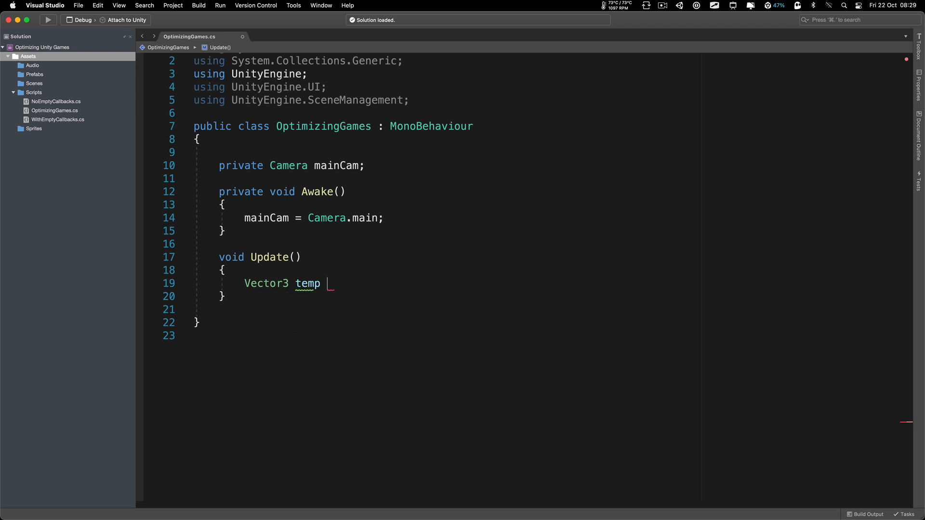
{"action": "type", "text": "= transform.position;"}
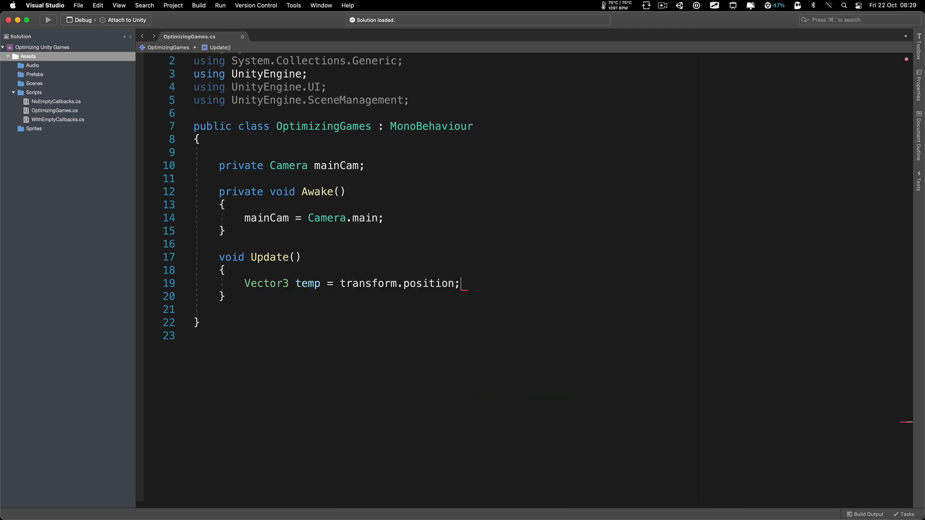
{"action": "type", "text": "temp.x"}
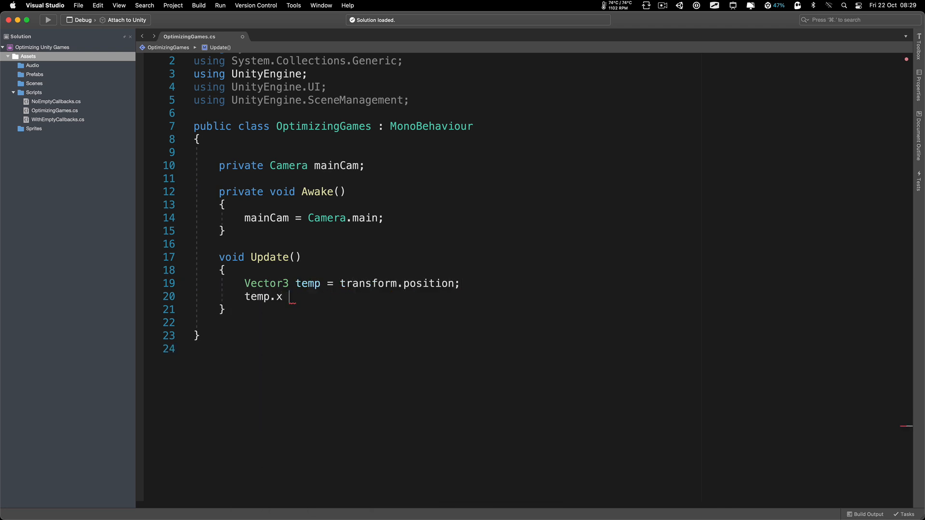
{"action": "type", "text": "+= 1 * t"}
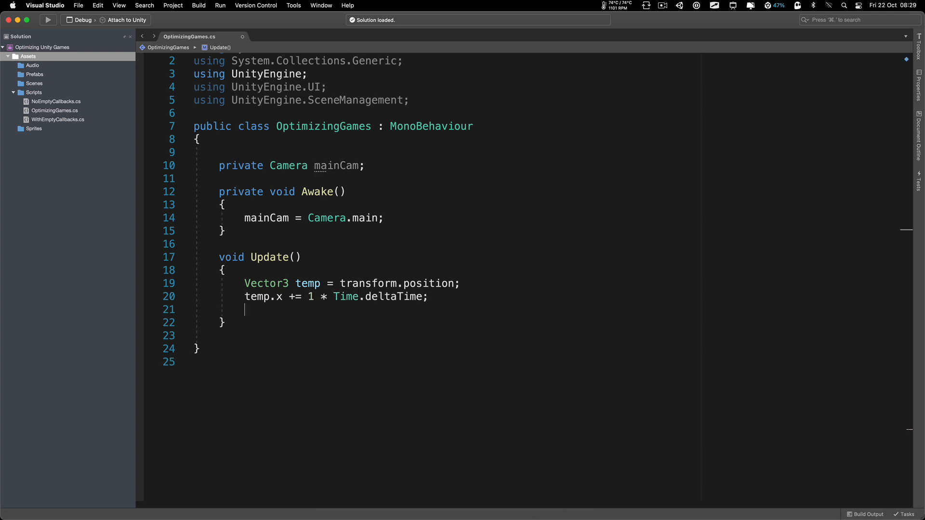
{"action": "type", "text": "transform.position = temp;"}
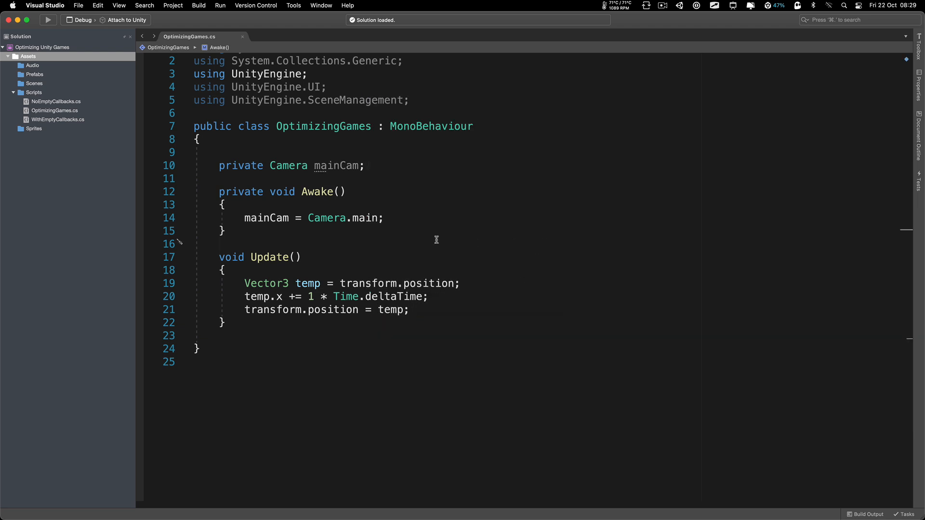
Step: Remove the mainCam field and its Awake camera-caching code from OptimizingGames
{"action": "left_click_drag", "start_coordinate": [222, 152], "coordinate": [225, 231]}
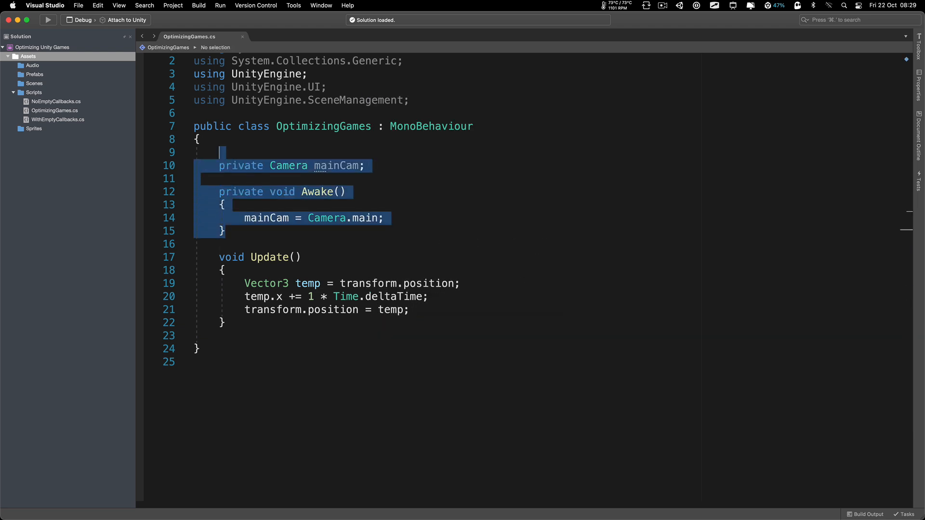
{"action": "key", "text": "Delete"}
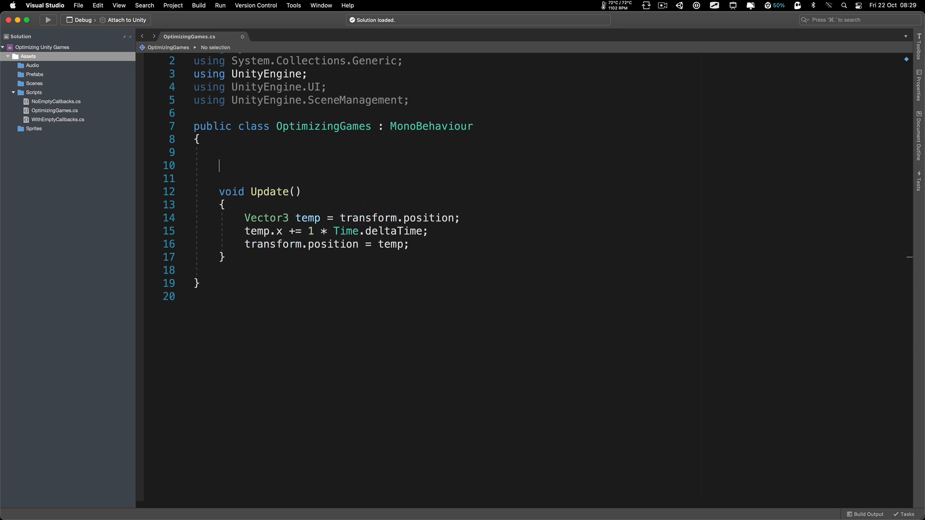
Step: Add a private Transform myTransform field assigned to transform, then select that caching code for removal
{"action": "type", "text": "private Transform"}
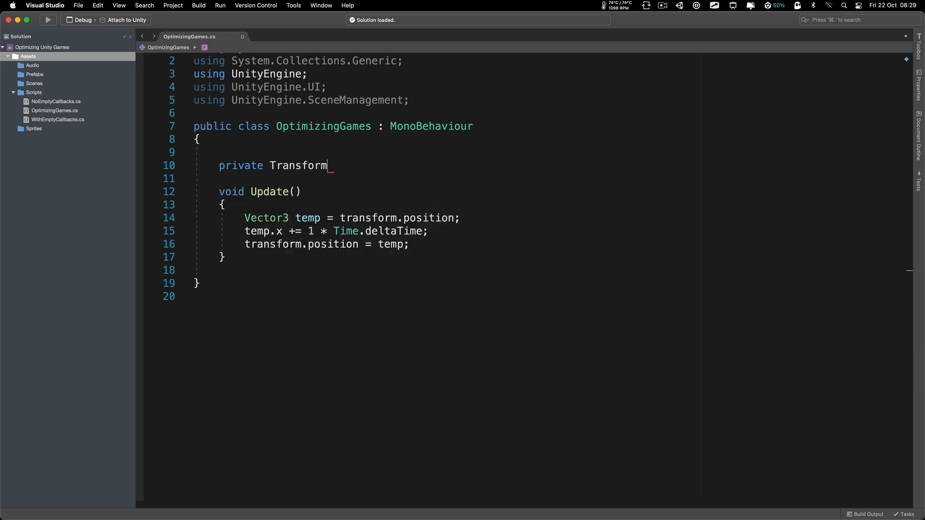
{"action": "type", "text": "myTransform;"}
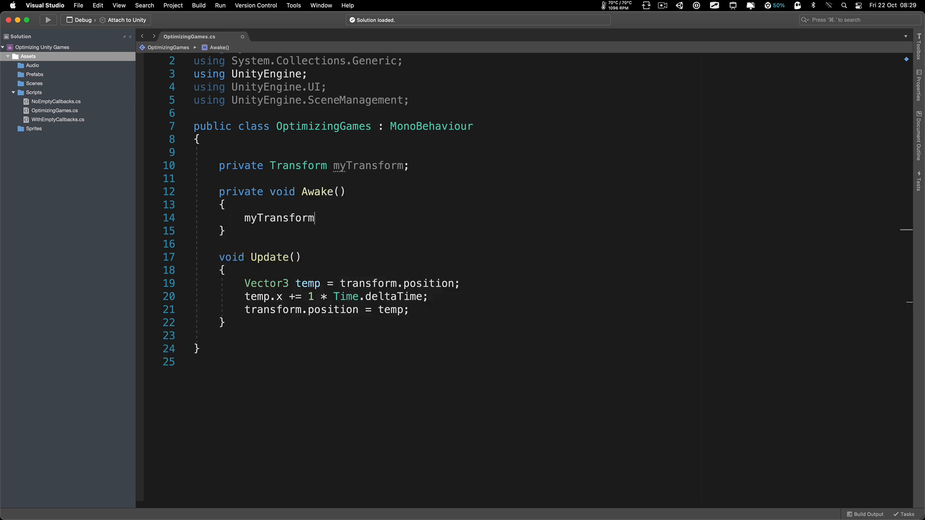
{"action": "type", "text": "= transform;"}
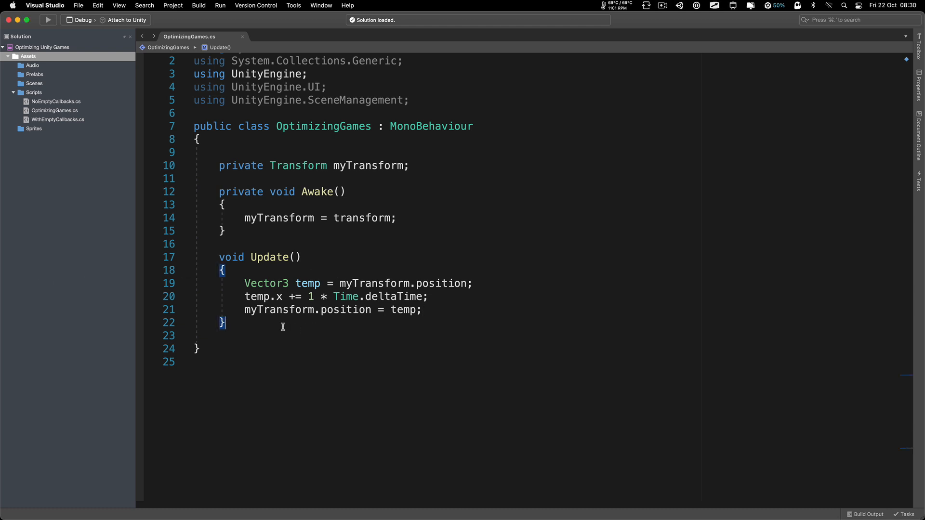
{"action": "left_click_drag", "start_coordinate": [219, 179], "coordinate": [226, 323]}
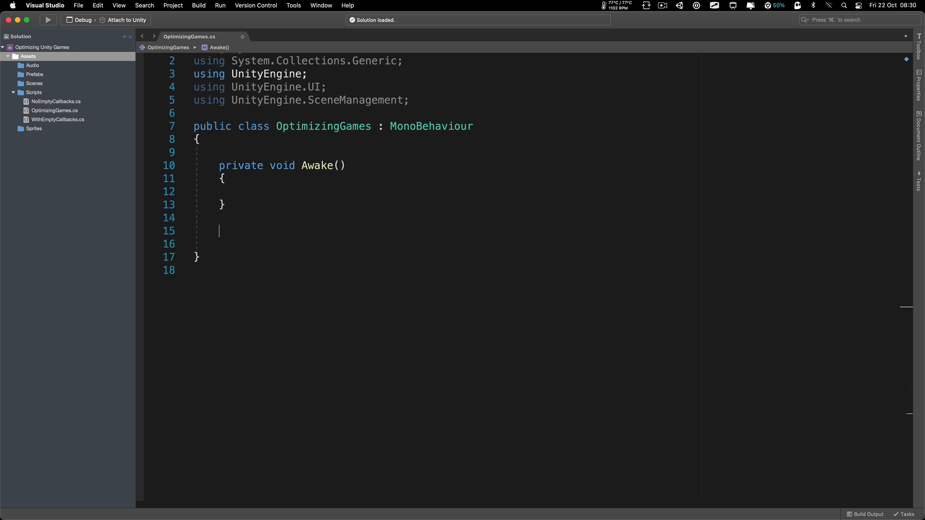
Step: Add empty Start and Update callbacks alongside Awake and OnEnable in OptimizingGames
{"action": "type", "text": "start"}
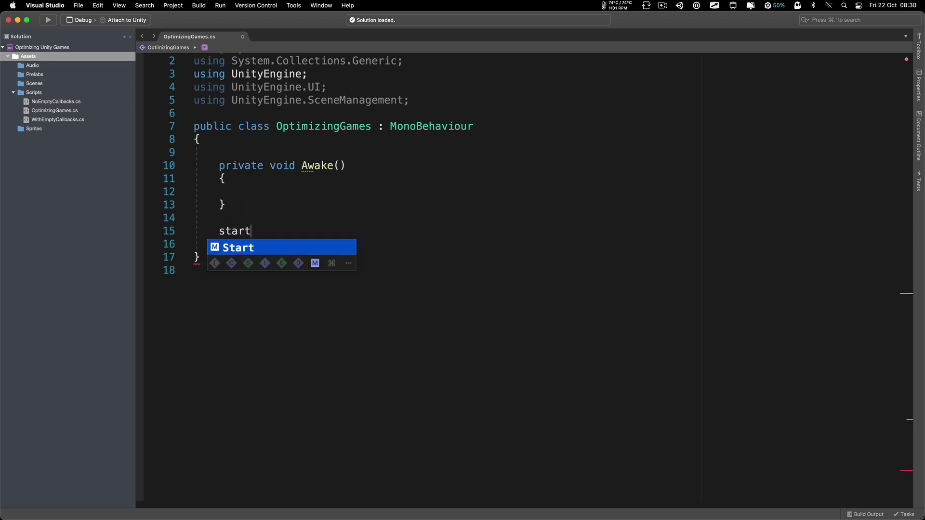
{"action": "key", "text": "Tab"}
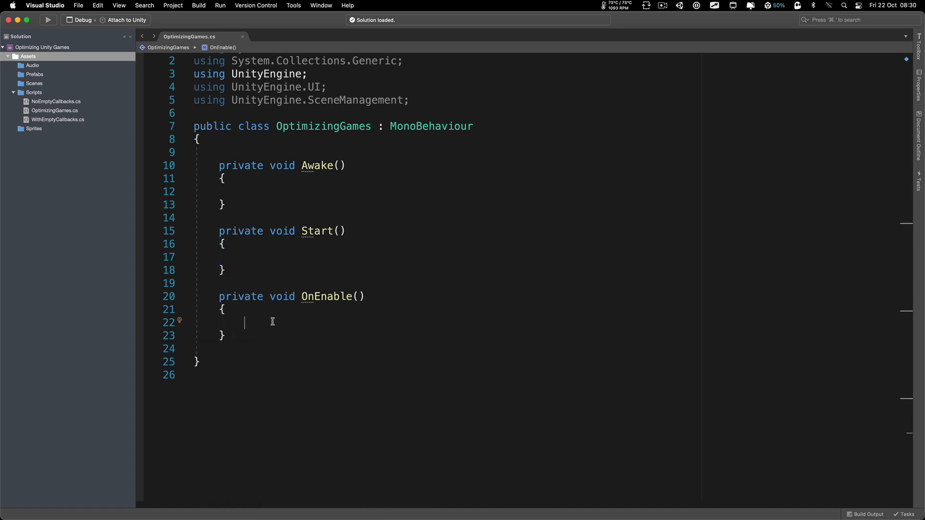
{"action": "mouse_move", "coordinate": [523, 317]}
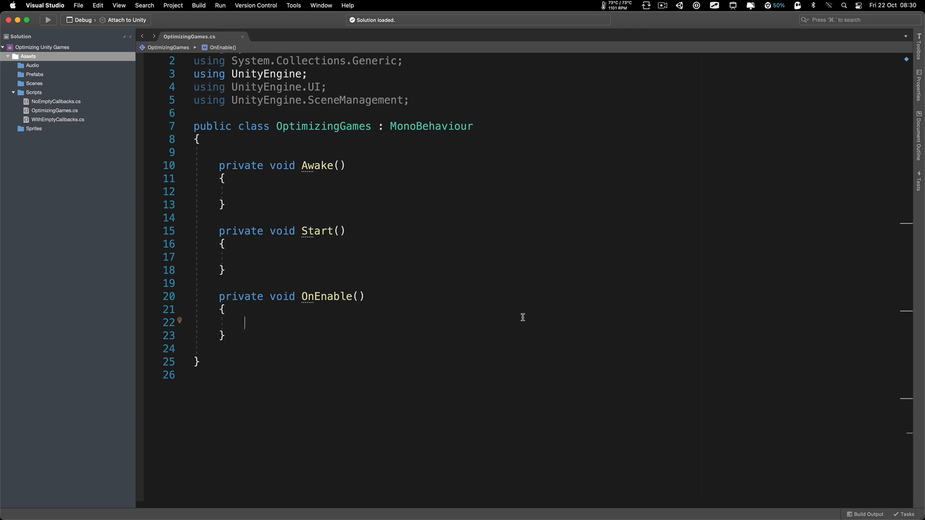
{"action": "mouse_move", "coordinate": [212, 166]}
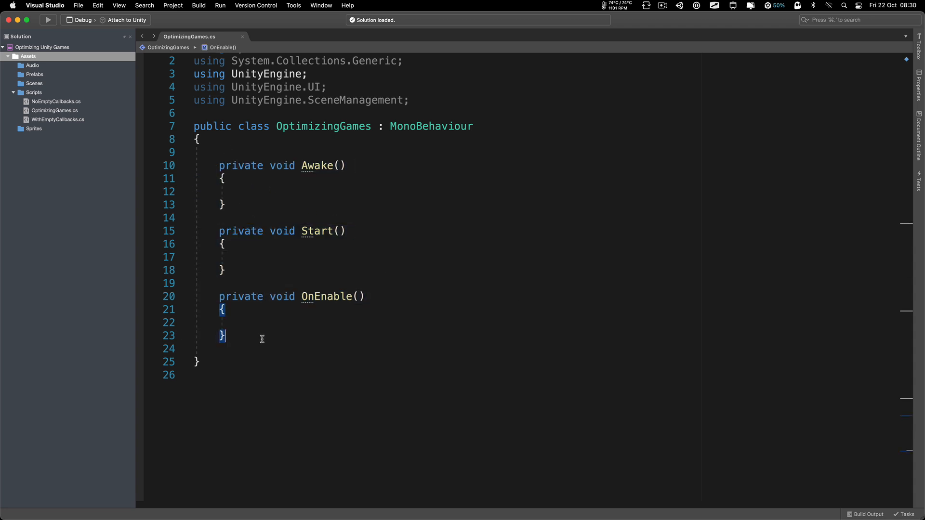
{"action": "type", "text": "private void Update()"}
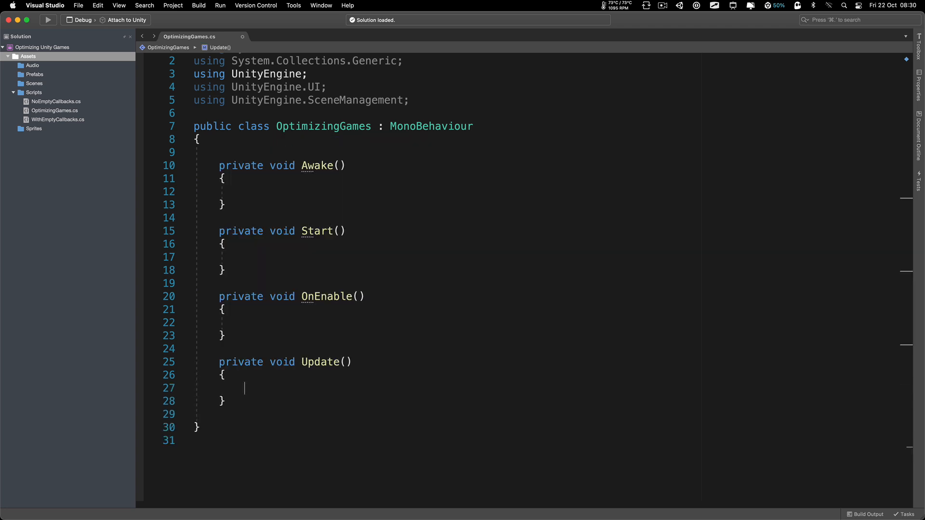
Step: Highlight the set of empty callback methods, ending on the empty Update callback
{"action": "left_click_drag", "start_coordinate": [218, 165], "coordinate": [264, 361]}
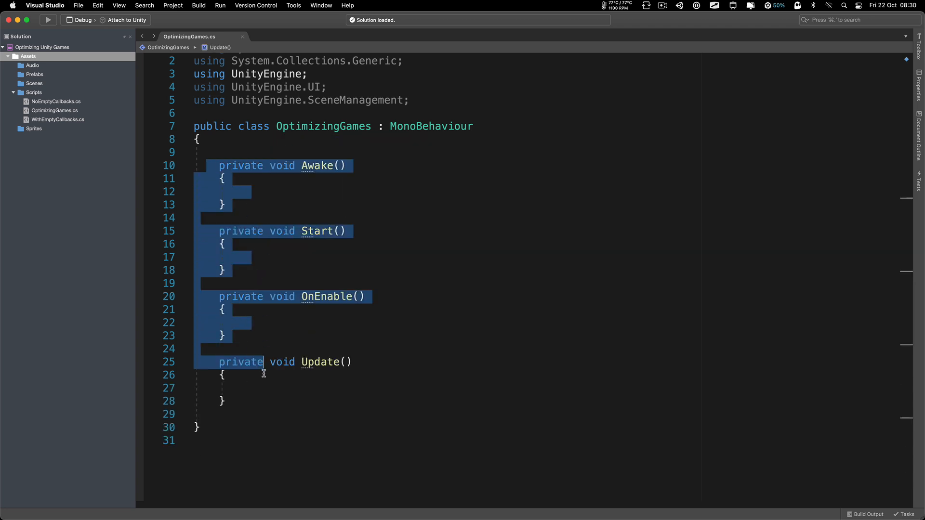
{"action": "left_click", "coordinate": [219, 191]}
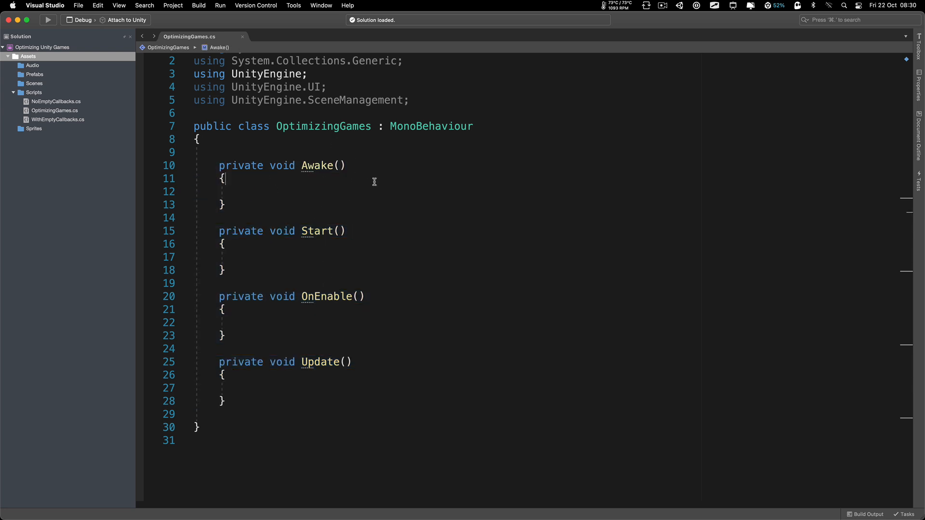
{"action": "mouse_move", "coordinate": [366, 210]}
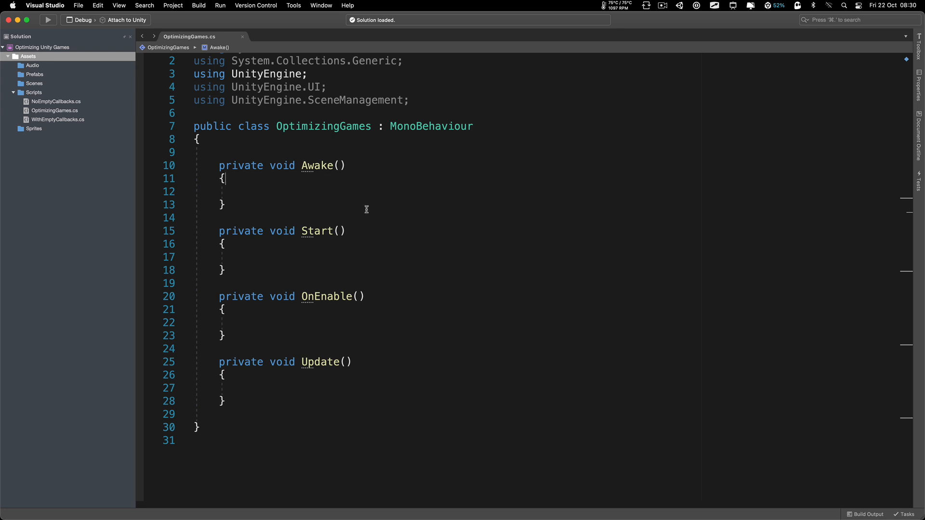
{"action": "left_click", "coordinate": [227, 375]}
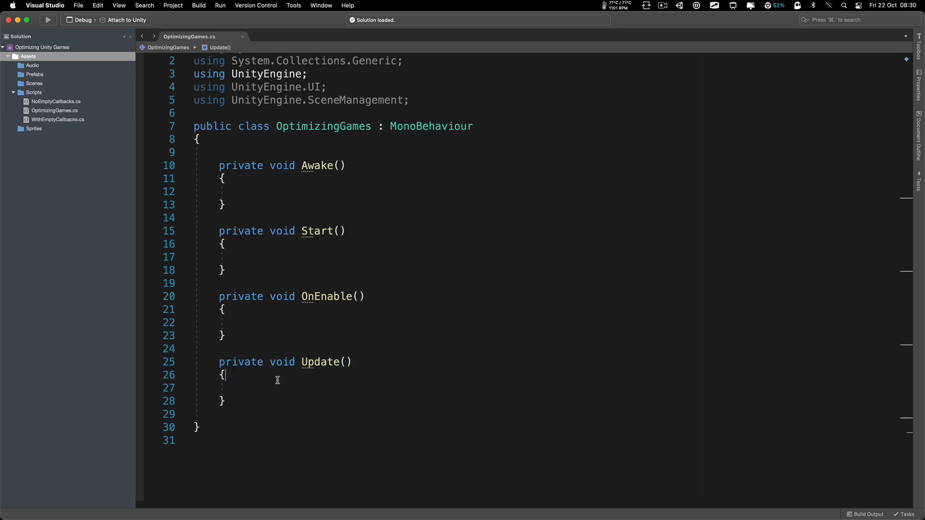
{"action": "left_click_drag", "start_coordinate": [214, 362], "coordinate": [226, 400]}
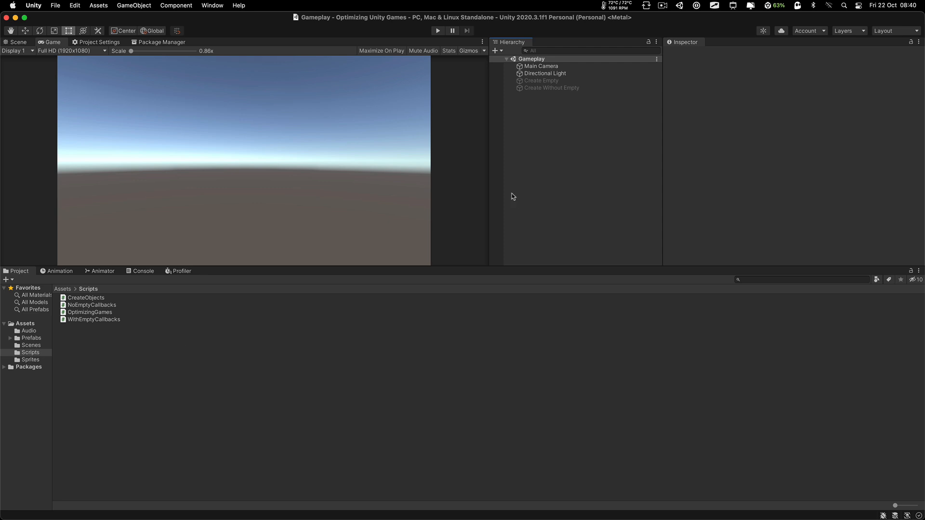
Step: Inspect the Create Empty spawner and highlight the CreateObjects loop instantiating 1000 prefab copies
{"action": "left_click", "coordinate": [542, 81]}
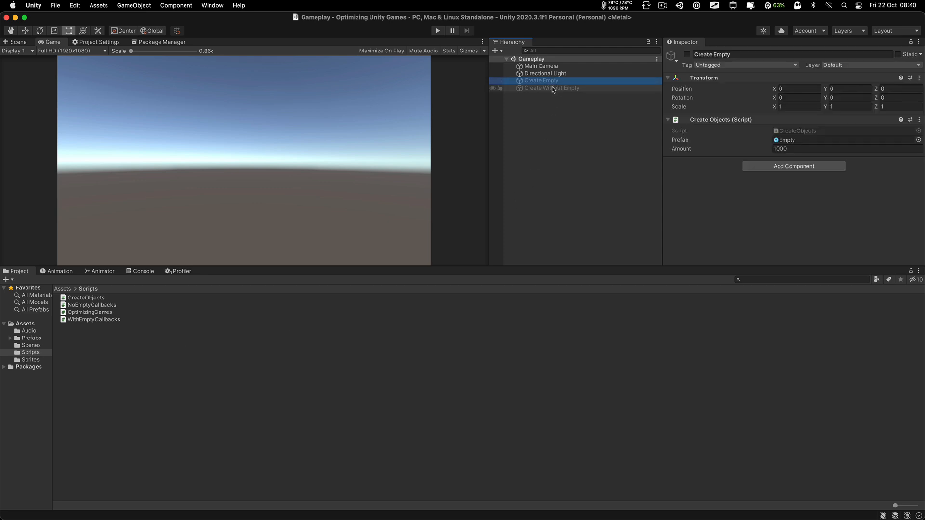
{"action": "mouse_move", "coordinate": [549, 94]}
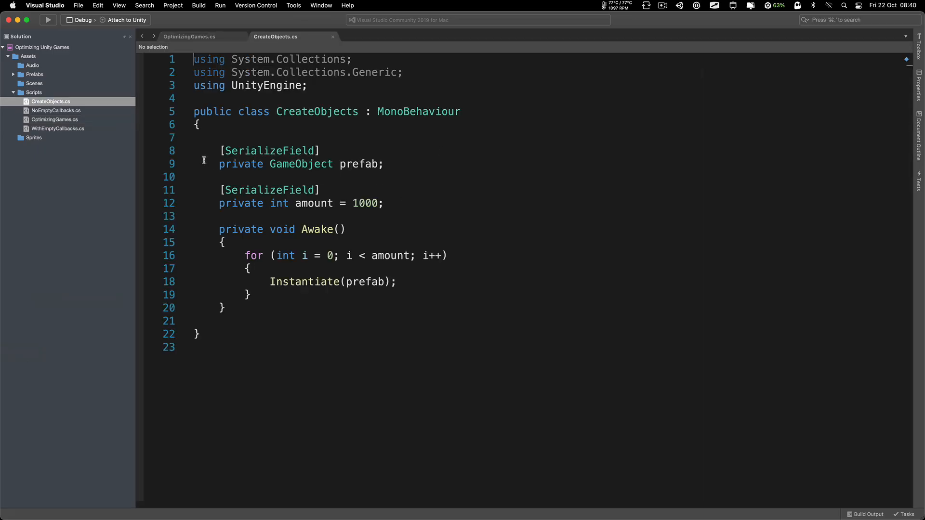
{"action": "left_click_drag", "start_coordinate": [243, 255], "coordinate": [302, 282]}
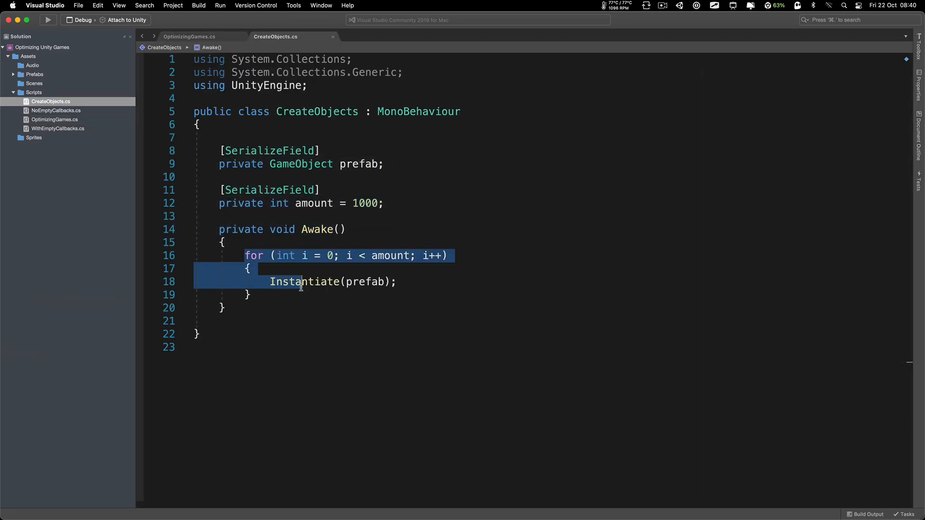
{"action": "left_click", "coordinate": [222, 178]}
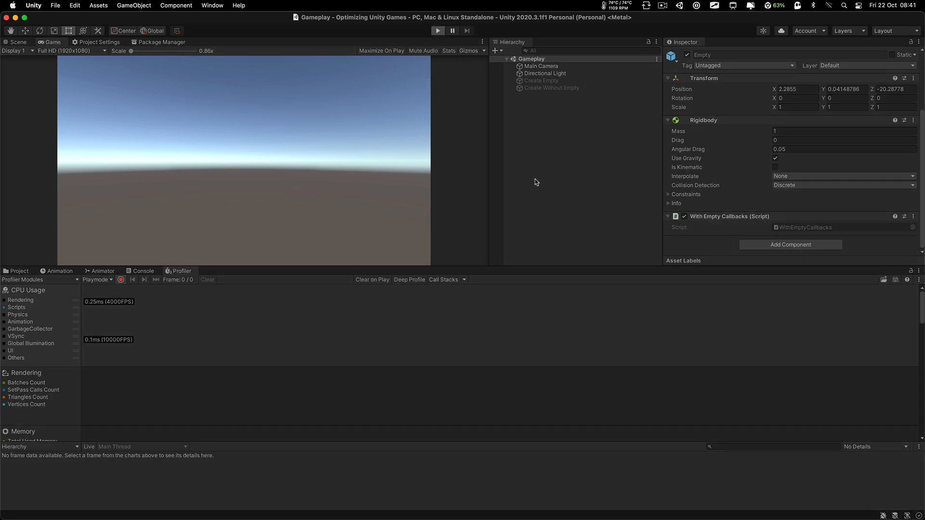
Step: Enable the Create Without Empty and Create Empty spawners while profiling, then examine a CPU graph frame
{"action": "left_click", "coordinate": [435, 30]}
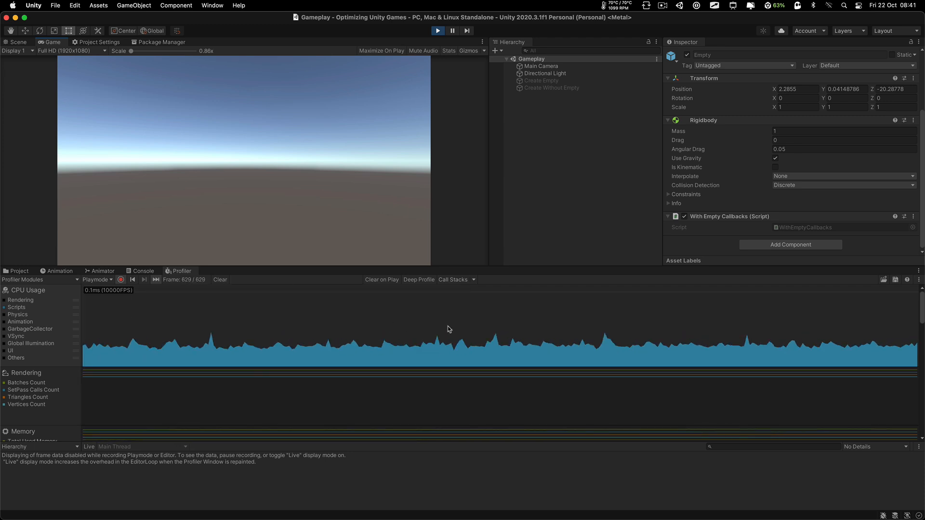
{"action": "left_click", "coordinate": [551, 87]}
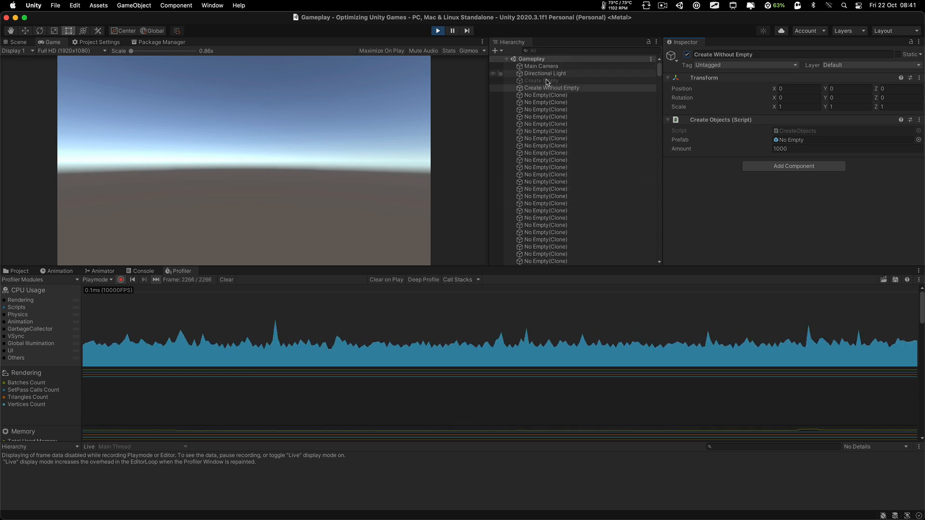
{"action": "left_click", "coordinate": [541, 80]}
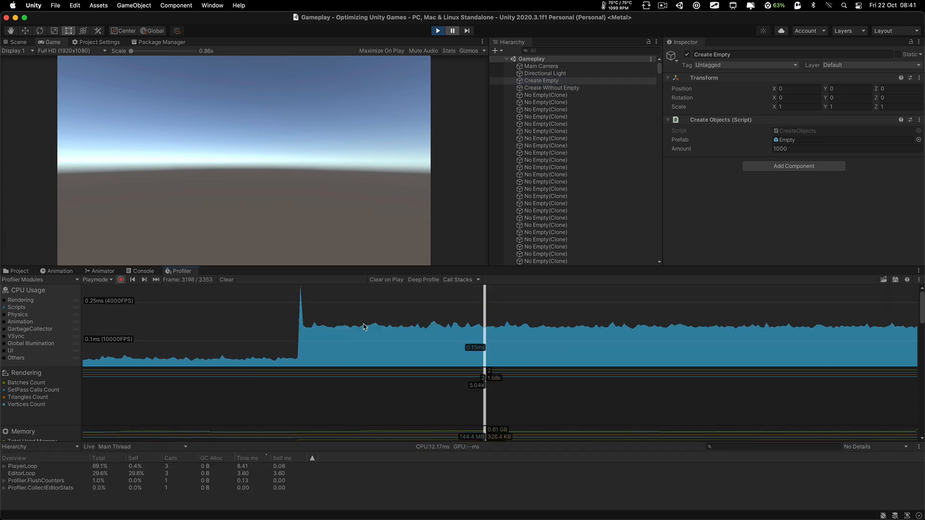
{"action": "left_click", "coordinate": [401, 326]}
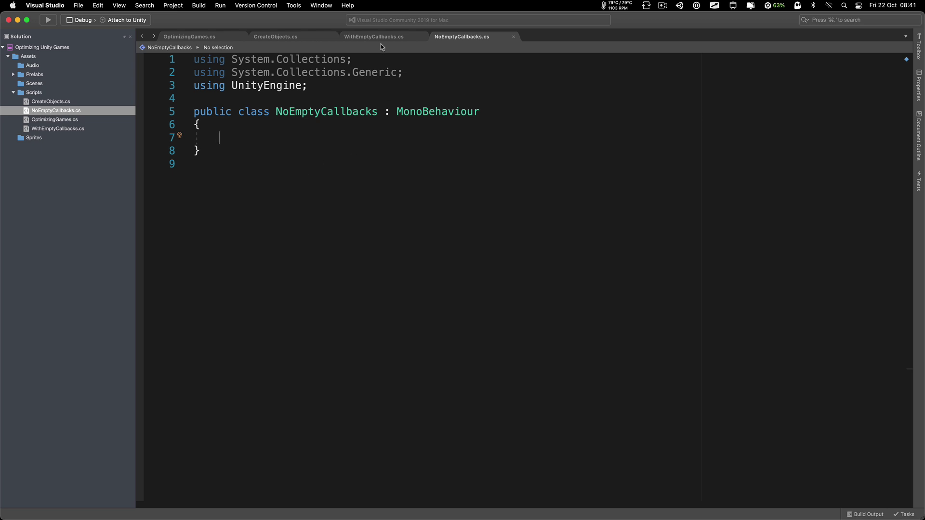
Step: Highlight the empty Awake and Update callbacks in the WithEmptyCallbacks script
{"action": "left_click", "coordinate": [373, 37]}
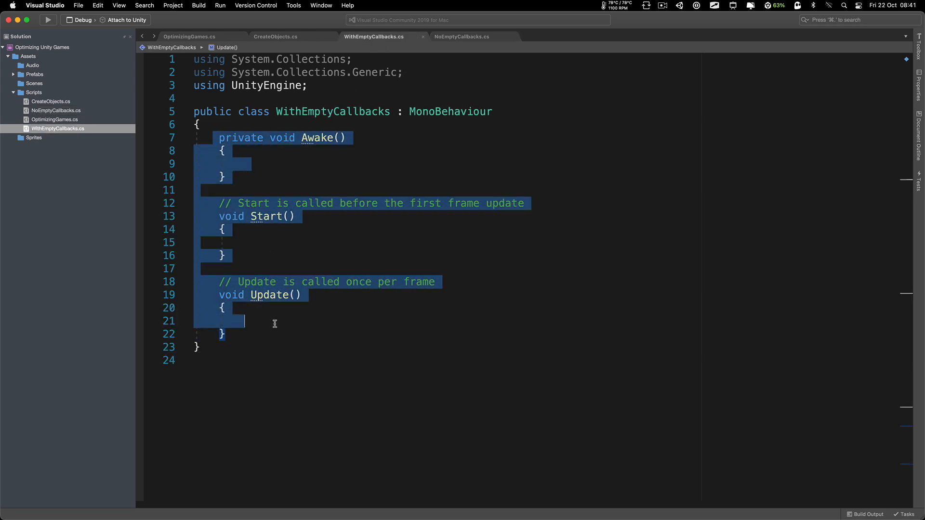
{"action": "left_click", "coordinate": [267, 319]}
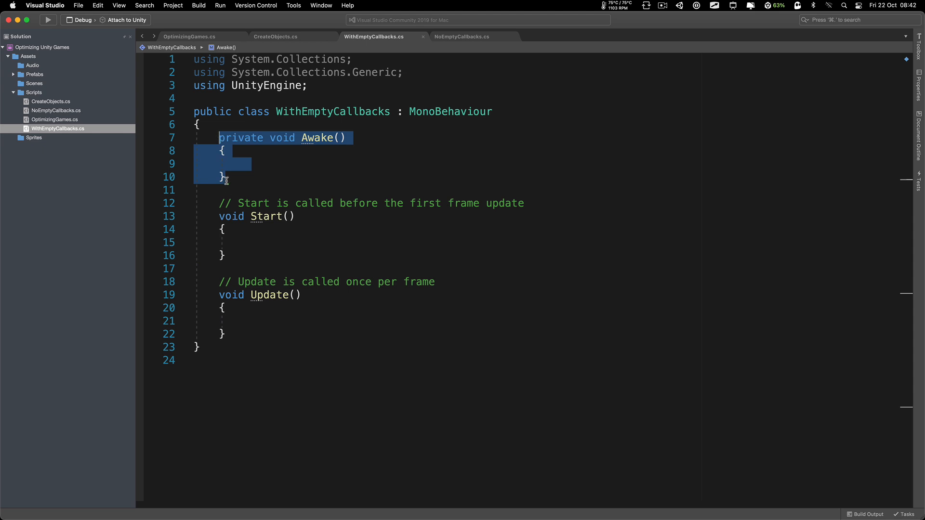
{"action": "left_click", "coordinate": [280, 229]}
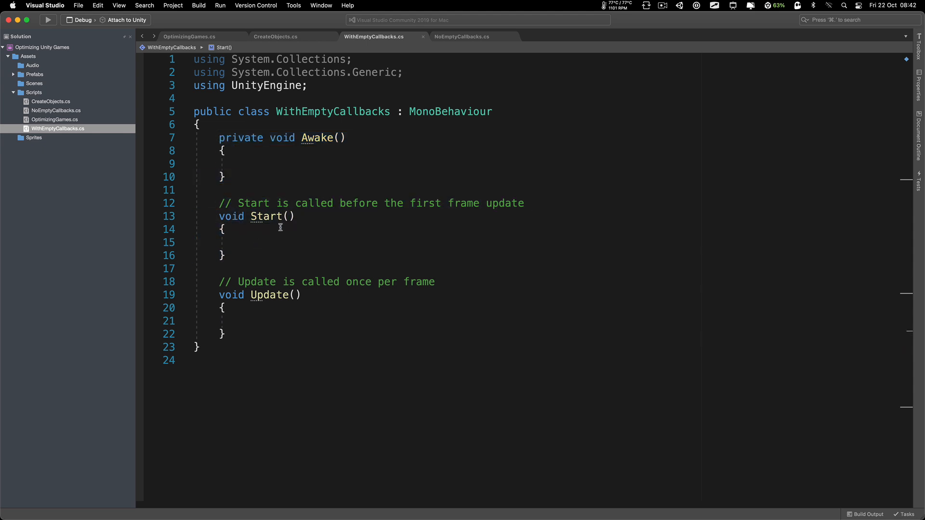
{"action": "left_click_drag", "start_coordinate": [219, 281], "coordinate": [198, 348]}
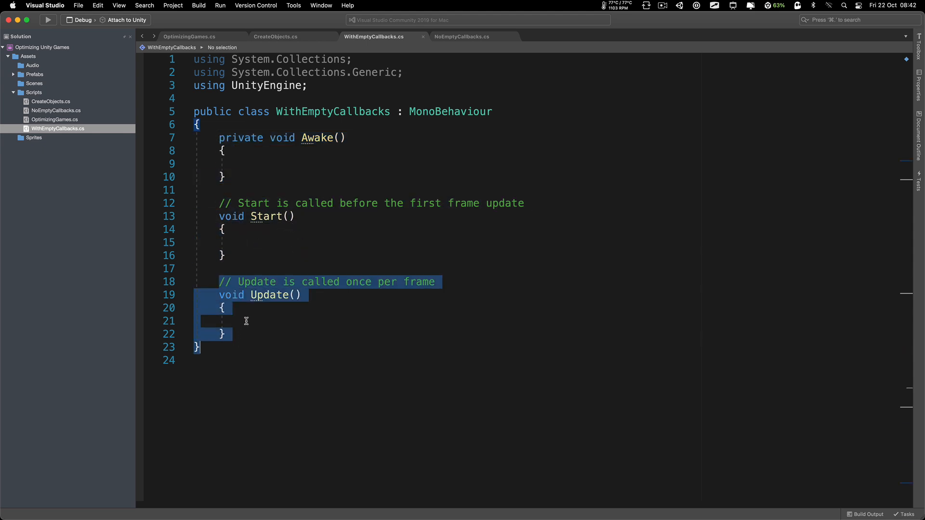
{"action": "left_click", "coordinate": [246, 321]}
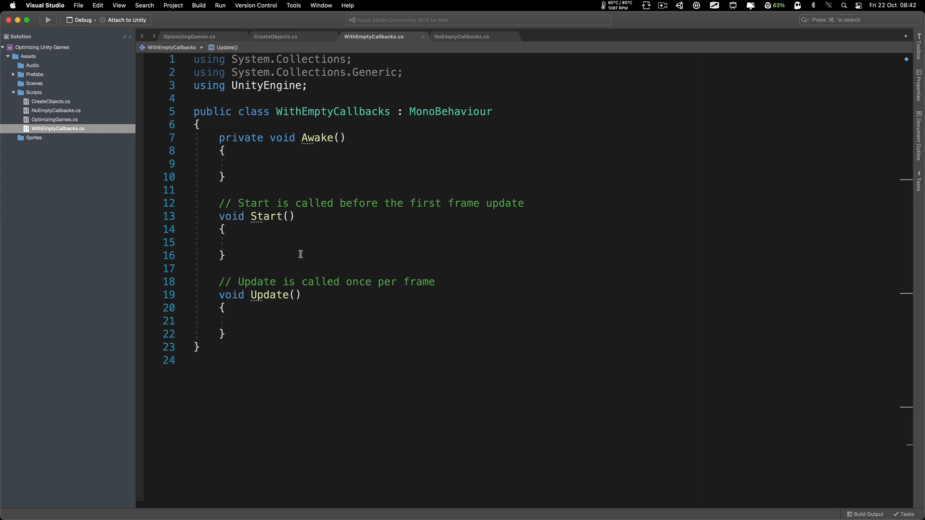
{"action": "mouse_move", "coordinate": [323, 223]}
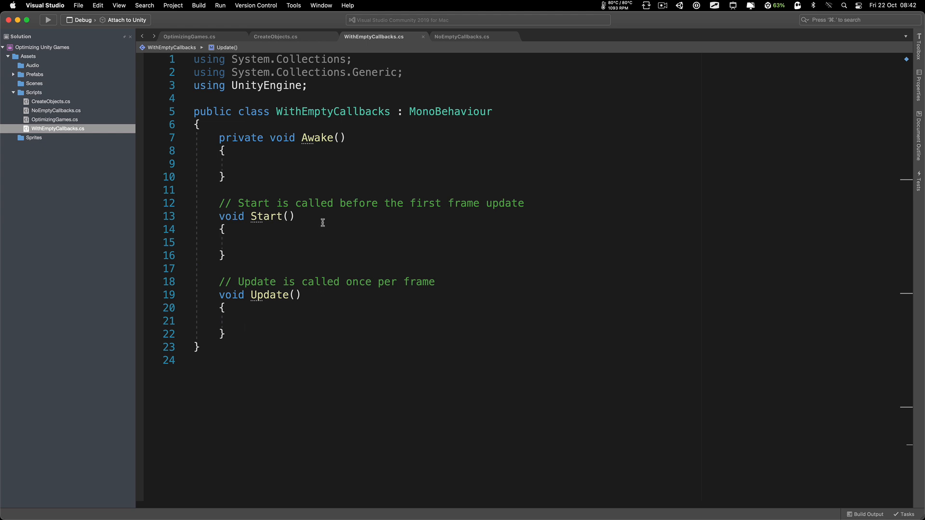
{"action": "mouse_move", "coordinate": [470, 42]}
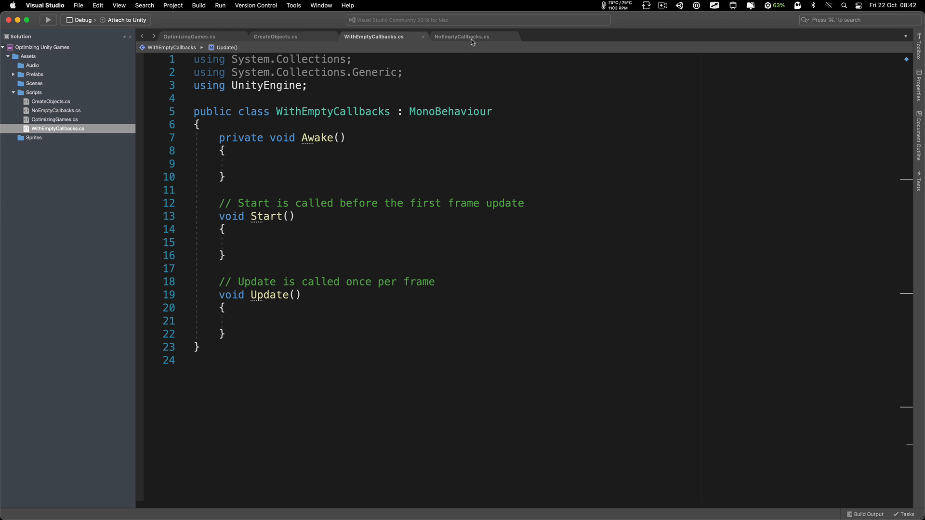
Step: Compare against the empty NoEmptyCallbacks class, then return to WithEmptyCallbacks and clear the highlight
{"action": "left_click", "coordinate": [469, 36]}
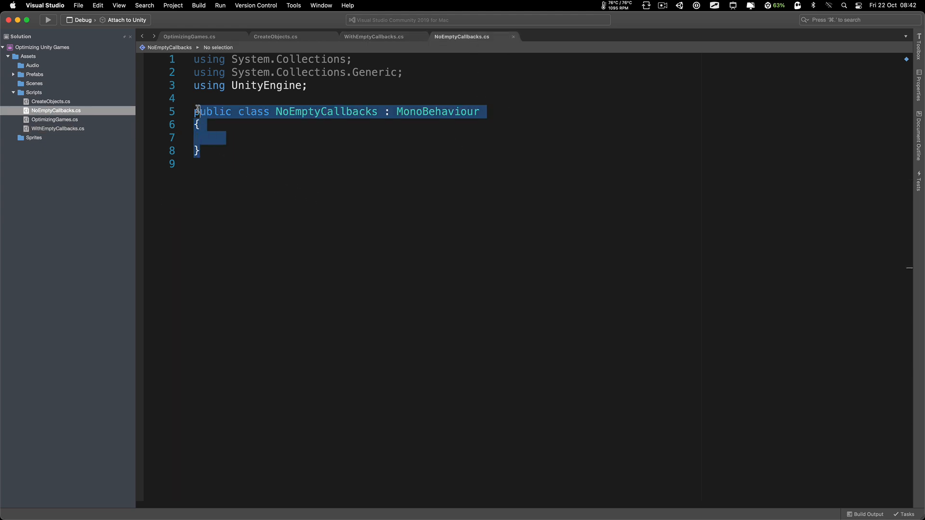
{"action": "left_click", "coordinate": [310, 178]}
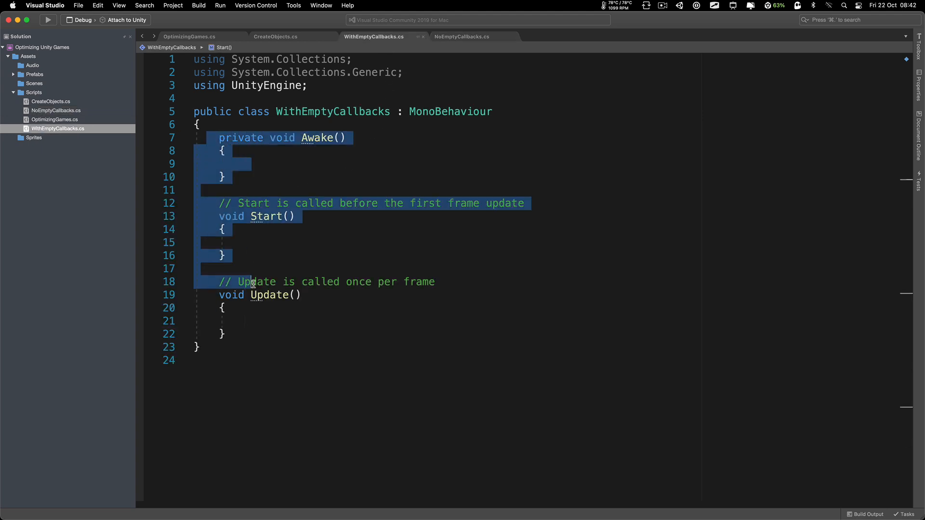
{"action": "left_click", "coordinate": [188, 37]}
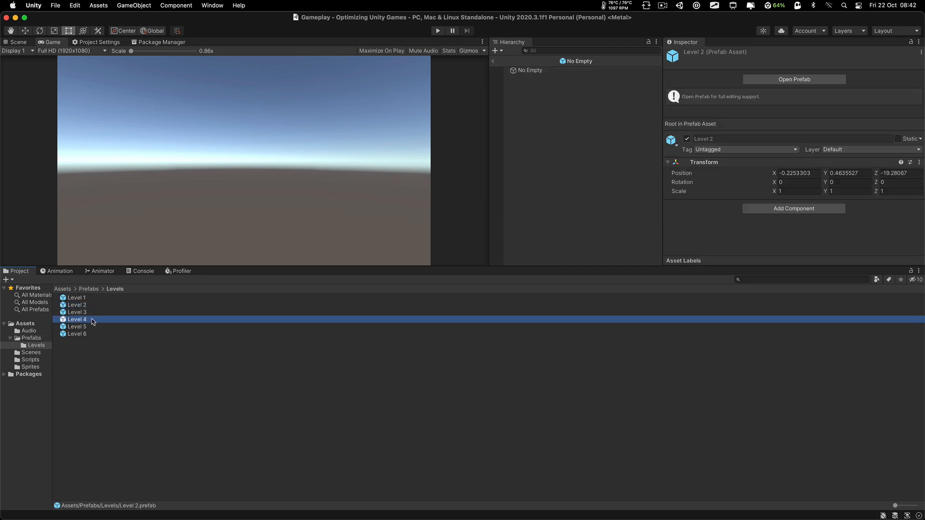
{"action": "left_click", "coordinate": [78, 297]}
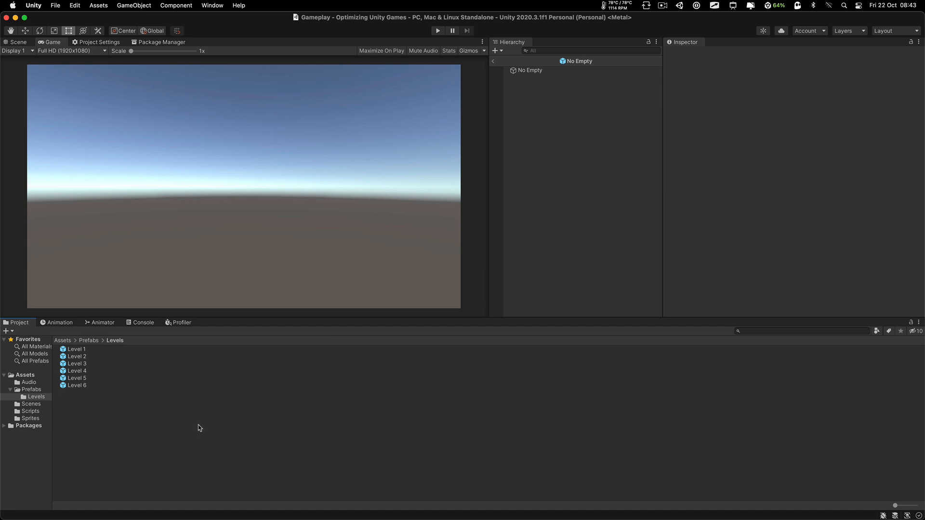
{"action": "left_click", "coordinate": [77, 349]}
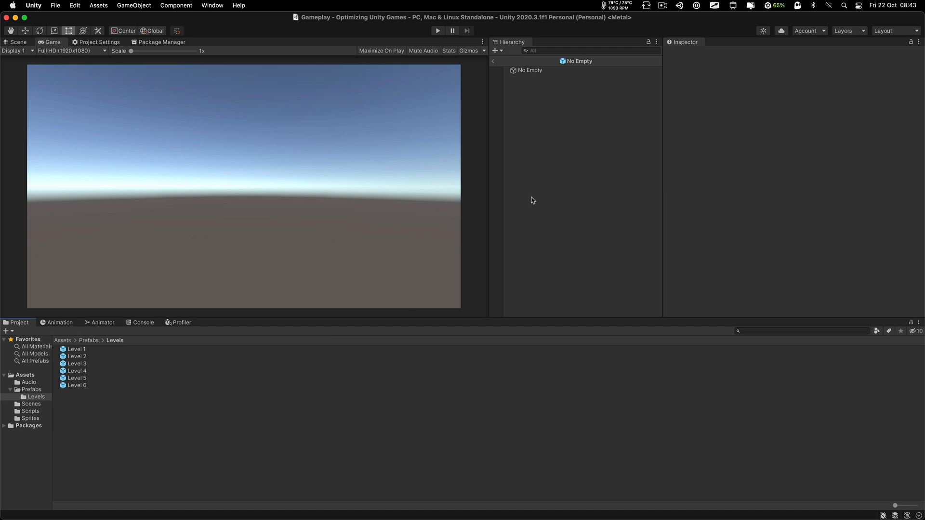
{"action": "mouse_move", "coordinate": [578, 183]}
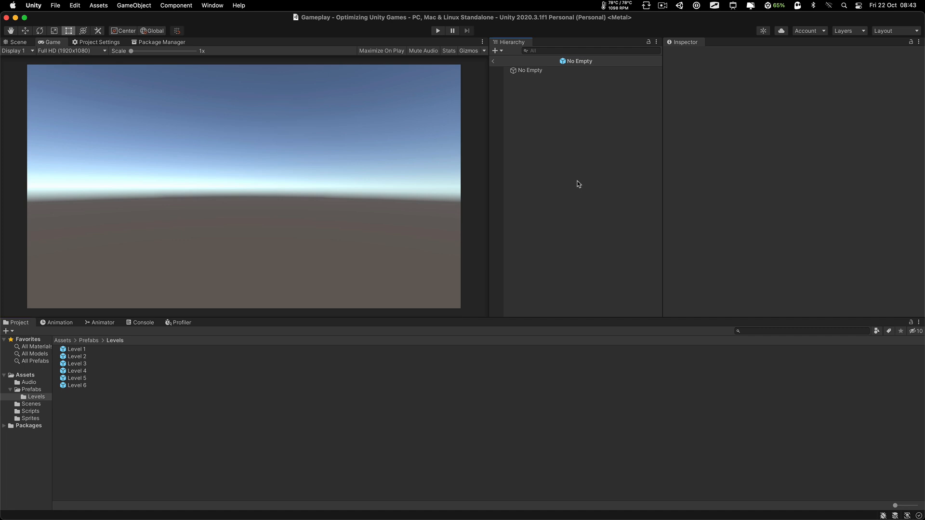